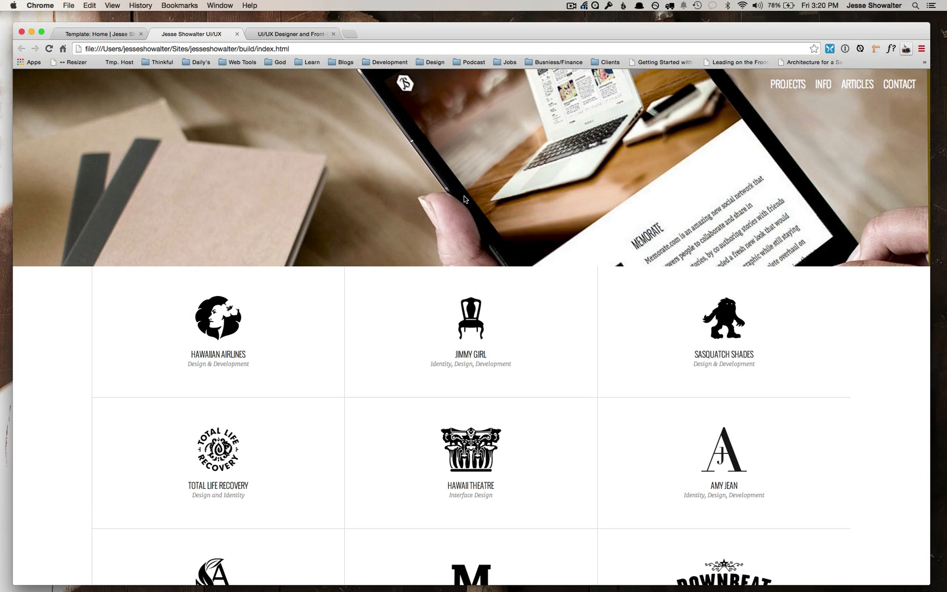
pyautogui.moveTo(274, 256)
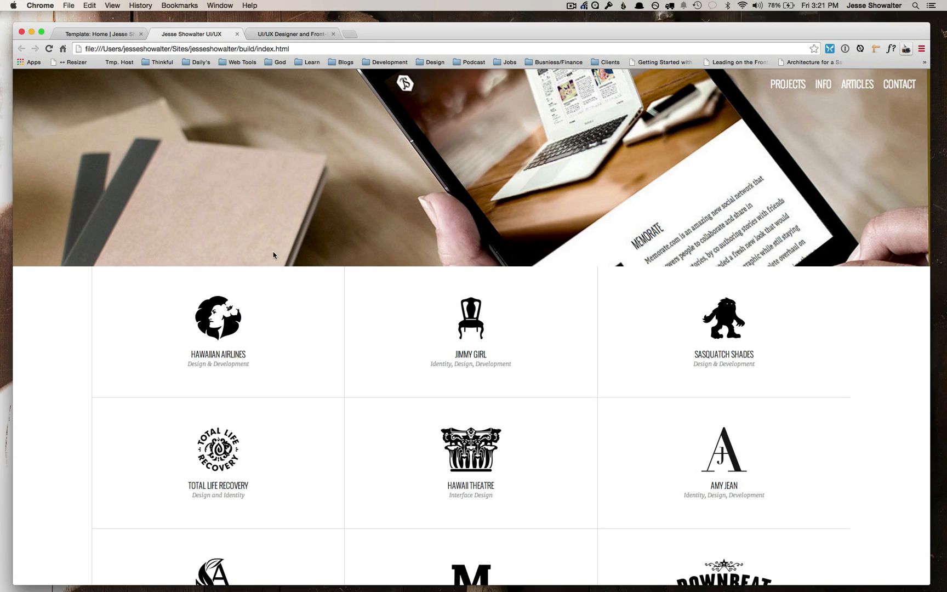
pyautogui.moveTo(399, 144)
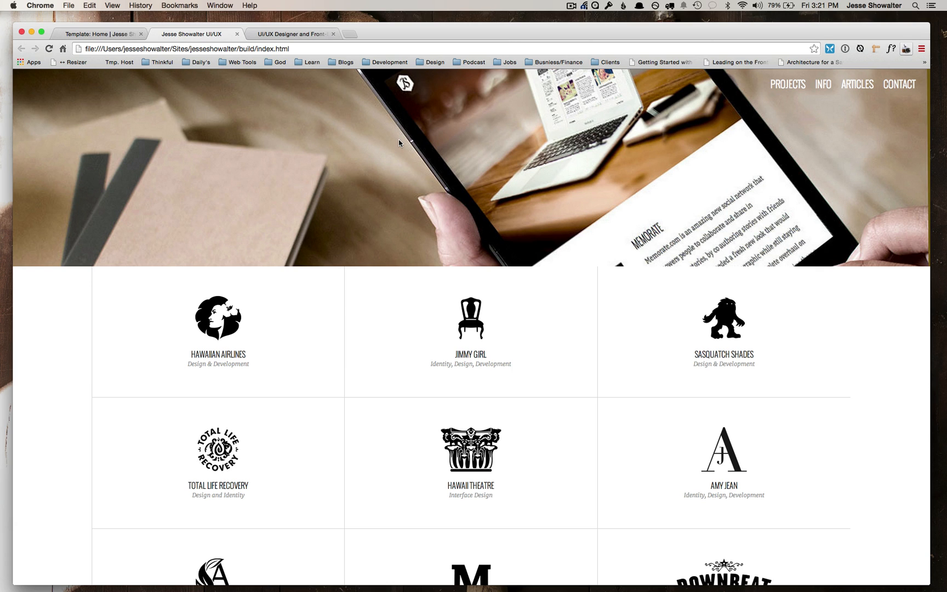
# Scroll through the live jesseshowalter.com homepage's services, testimonial, case-study and blog sections, ending back at the hero.
pyautogui.scroll(-3)
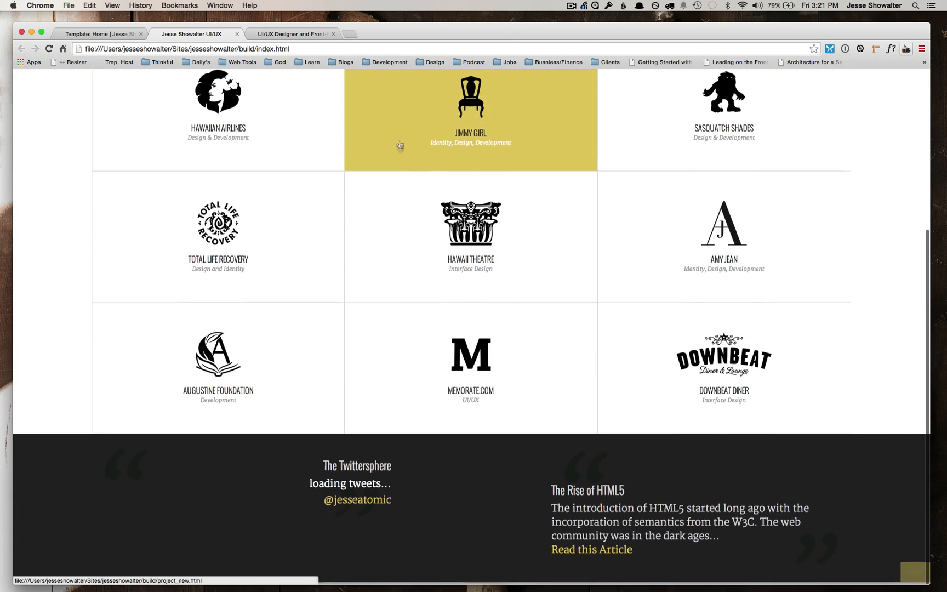
pyautogui.scroll(3)
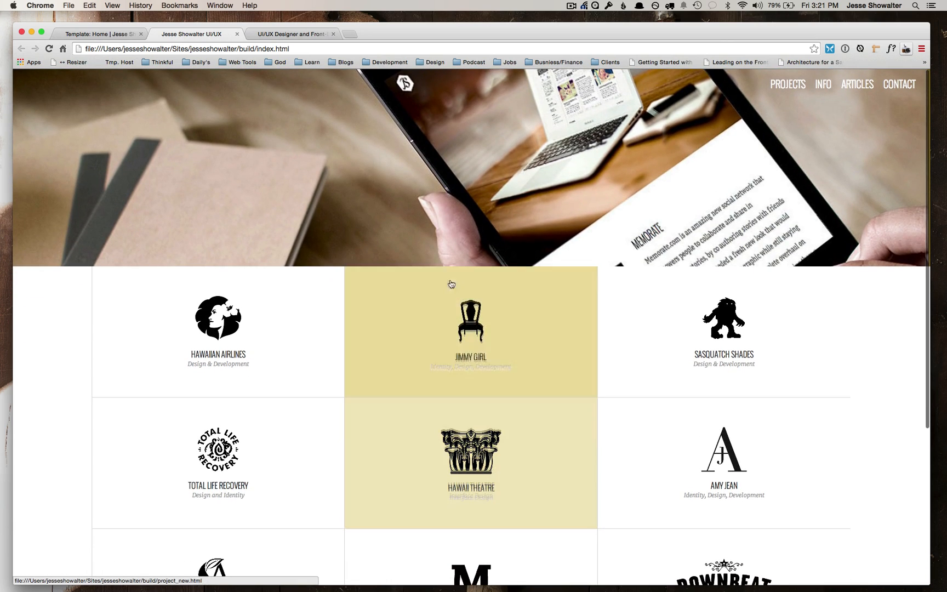
pyautogui.moveTo(387, 208)
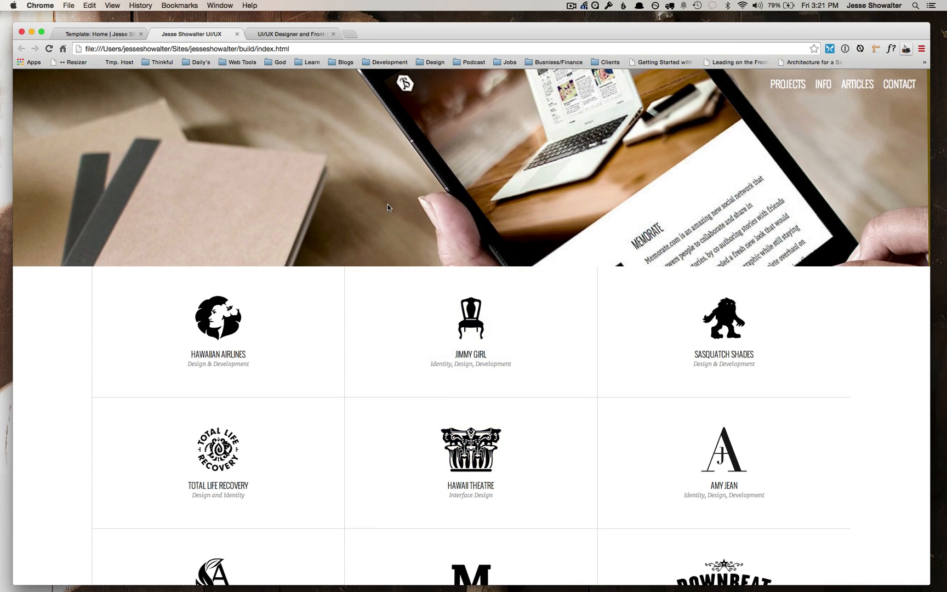
pyautogui.moveTo(217, 333)
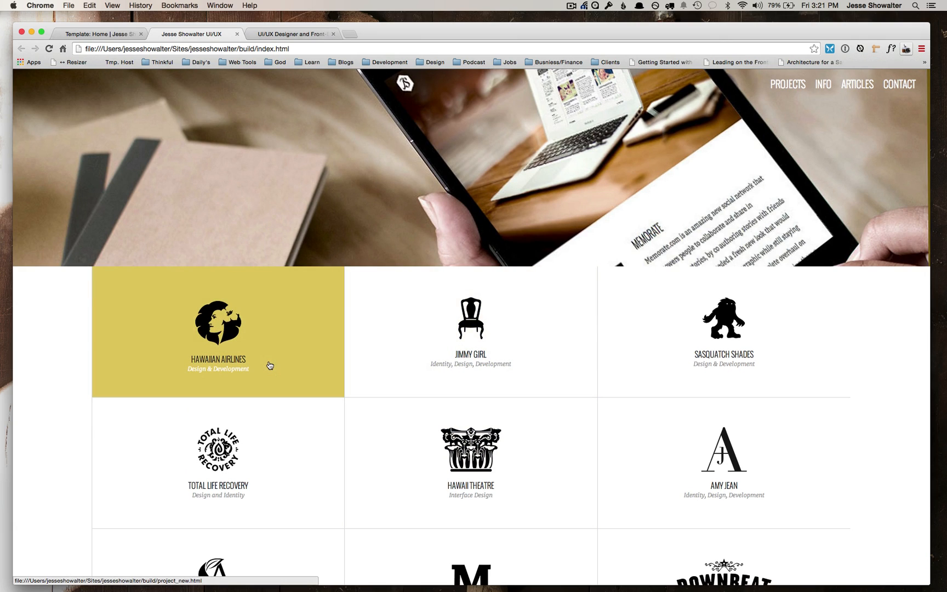
pyautogui.moveTo(353, 208)
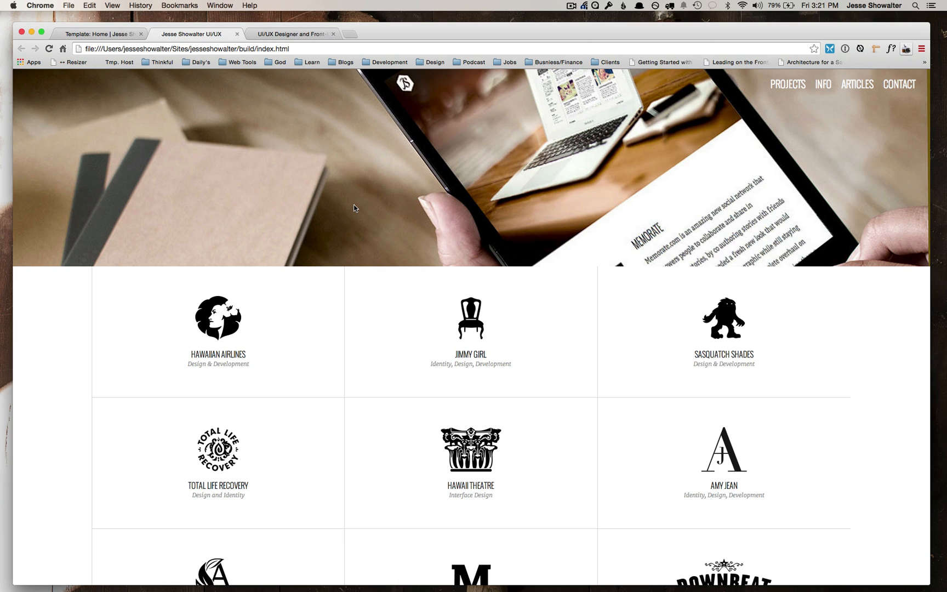
pyautogui.moveTo(581, 173)
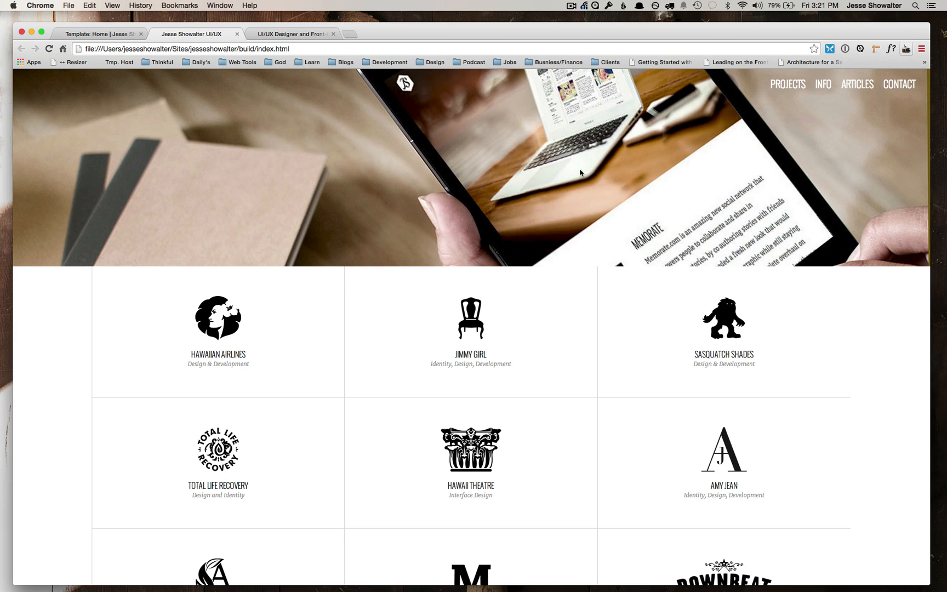
pyautogui.scroll(-3)
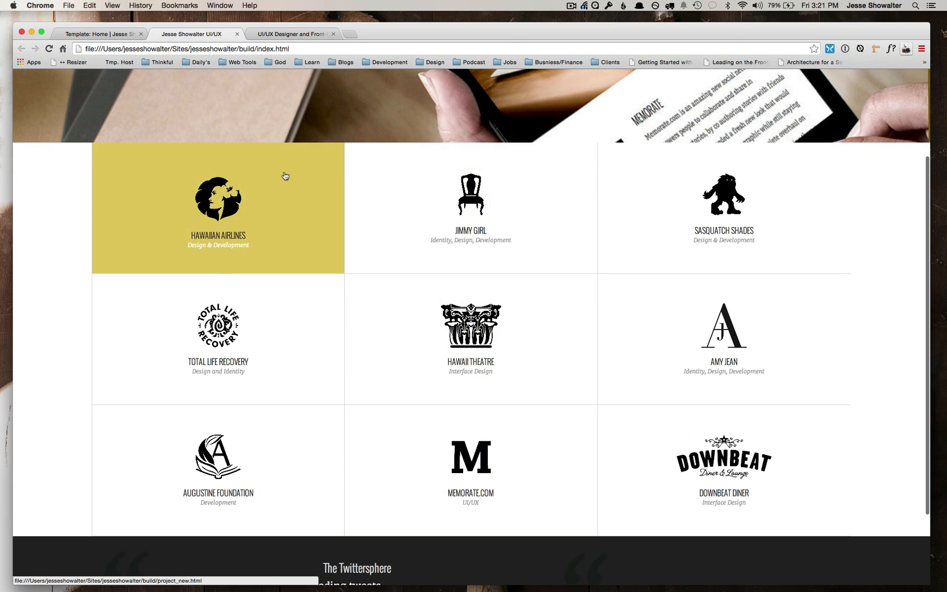
pyautogui.moveTo(444, 147)
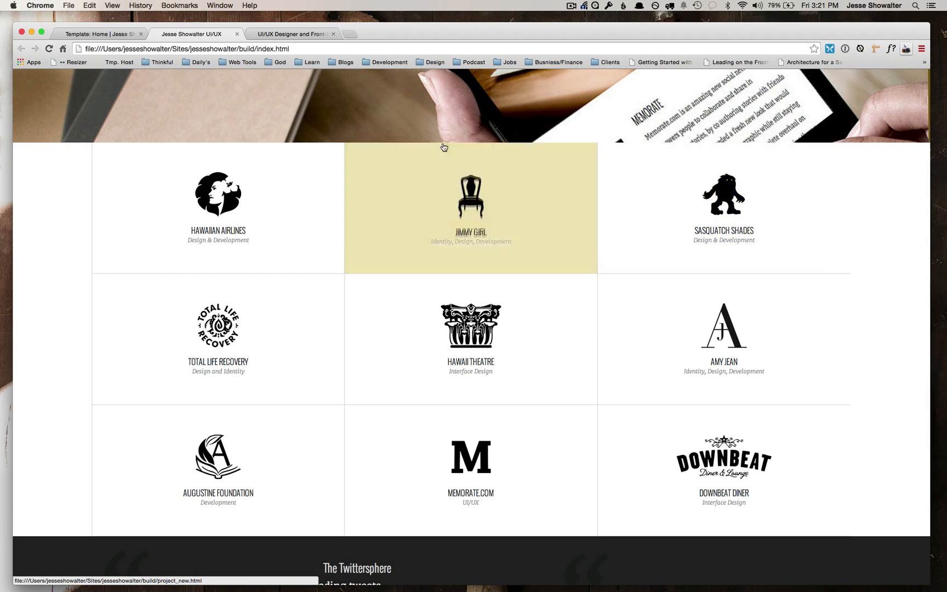
pyautogui.moveTo(217, 208)
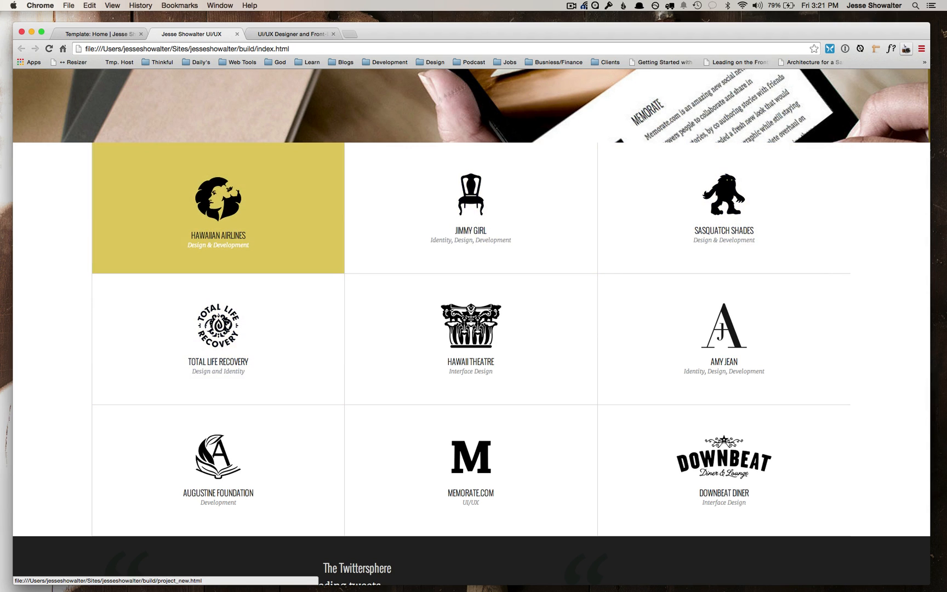
pyautogui.scroll(-3)
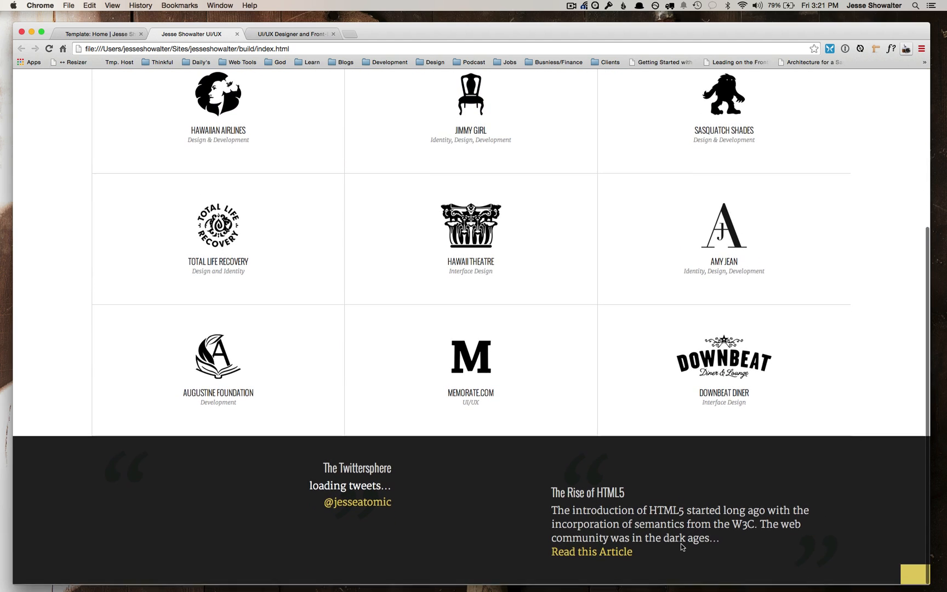
pyautogui.scroll(3)
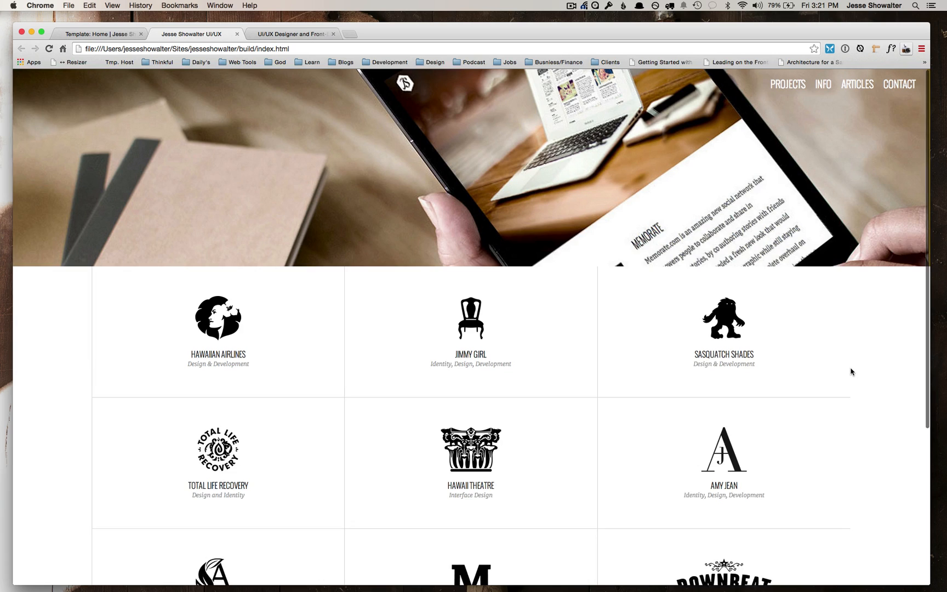
pyautogui.moveTo(575, 152)
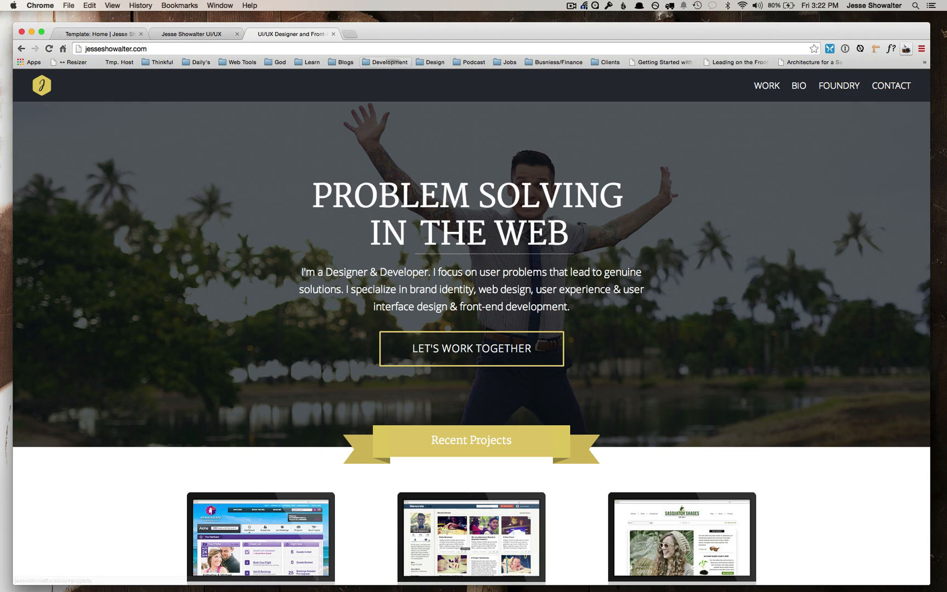
pyautogui.moveTo(293, 34)
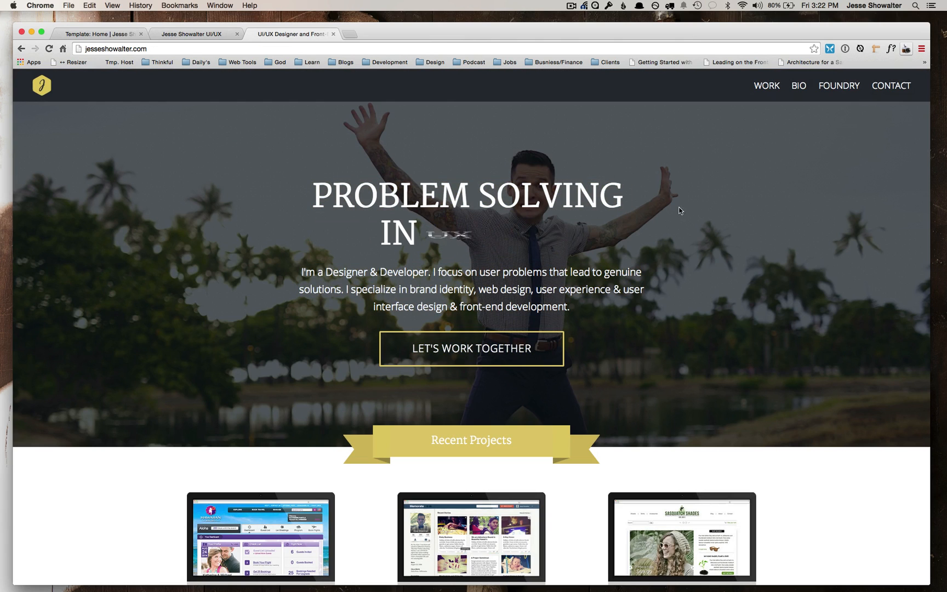
pyautogui.scroll(-3)
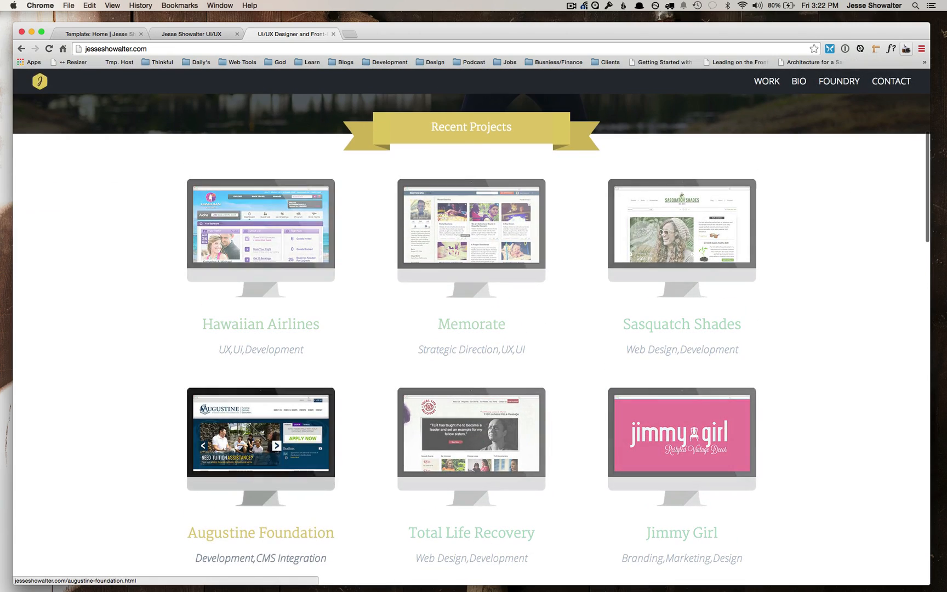
pyautogui.scroll(-3)
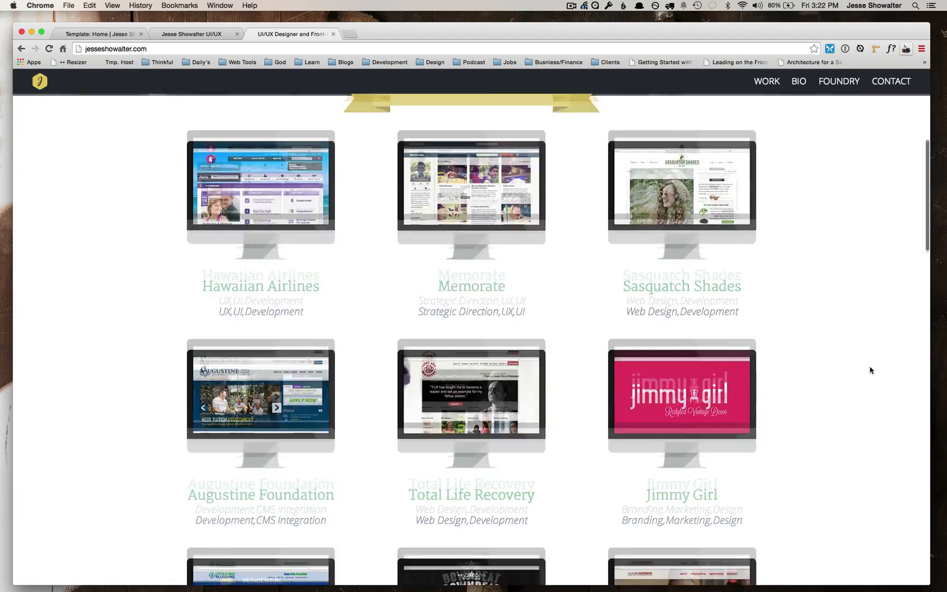
pyautogui.scroll(-3)
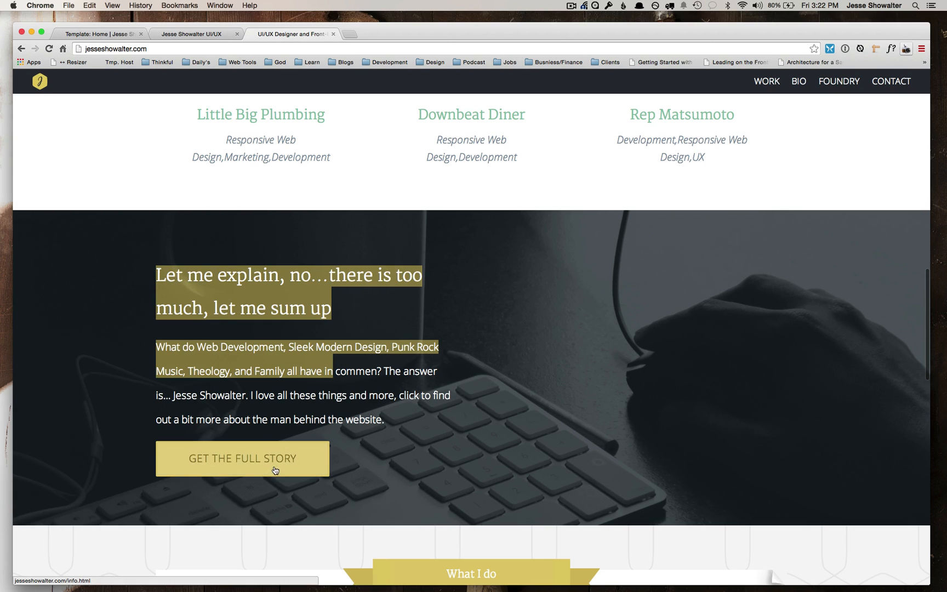
pyautogui.moveTo(647, 386)
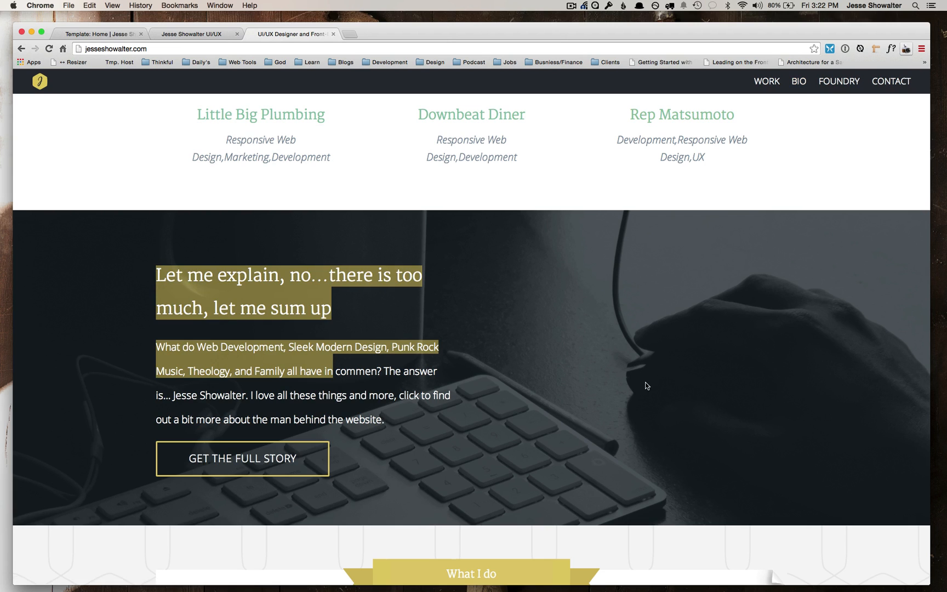
pyautogui.scroll(-3)
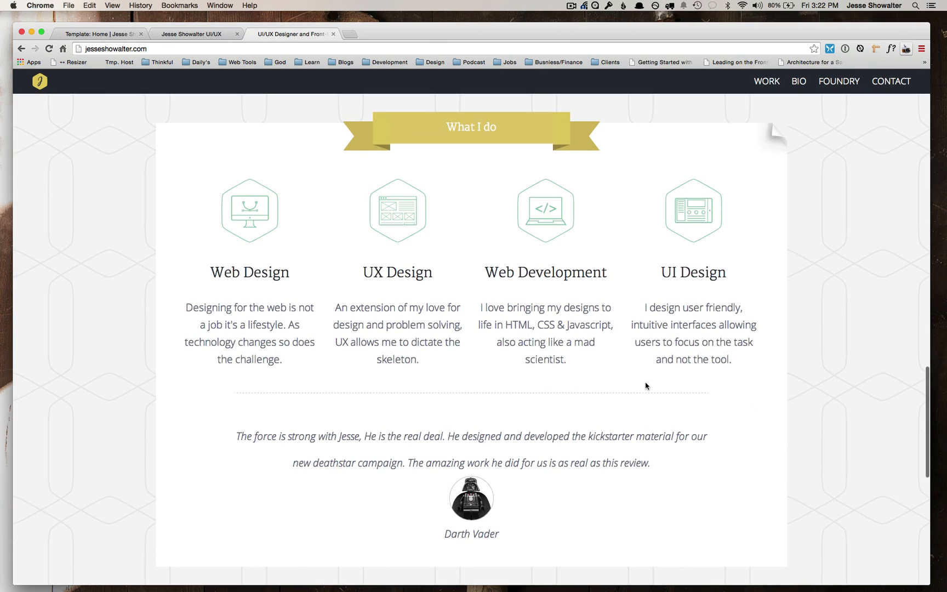
pyautogui.moveTo(317, 308)
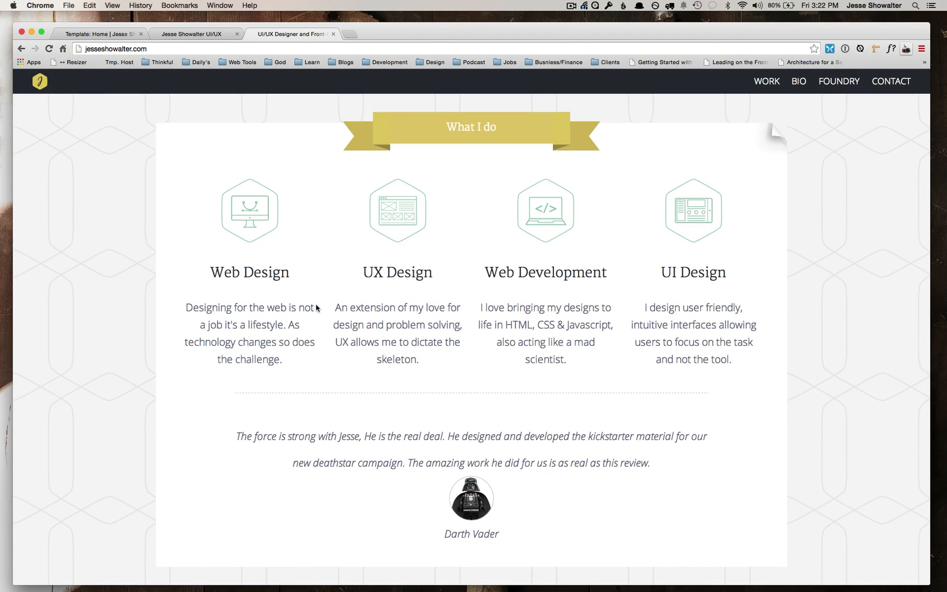
pyautogui.scroll(-3)
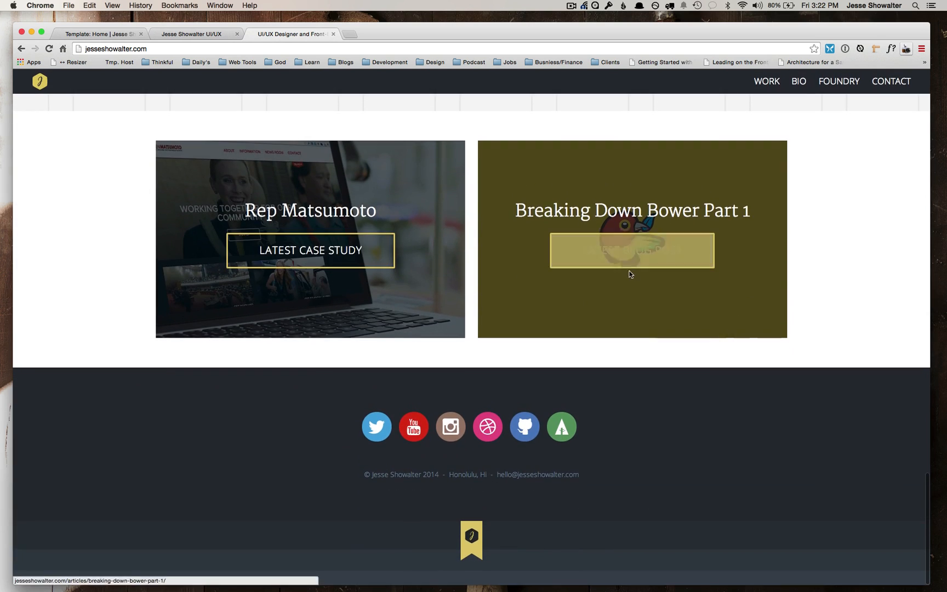
pyautogui.moveTo(631, 255)
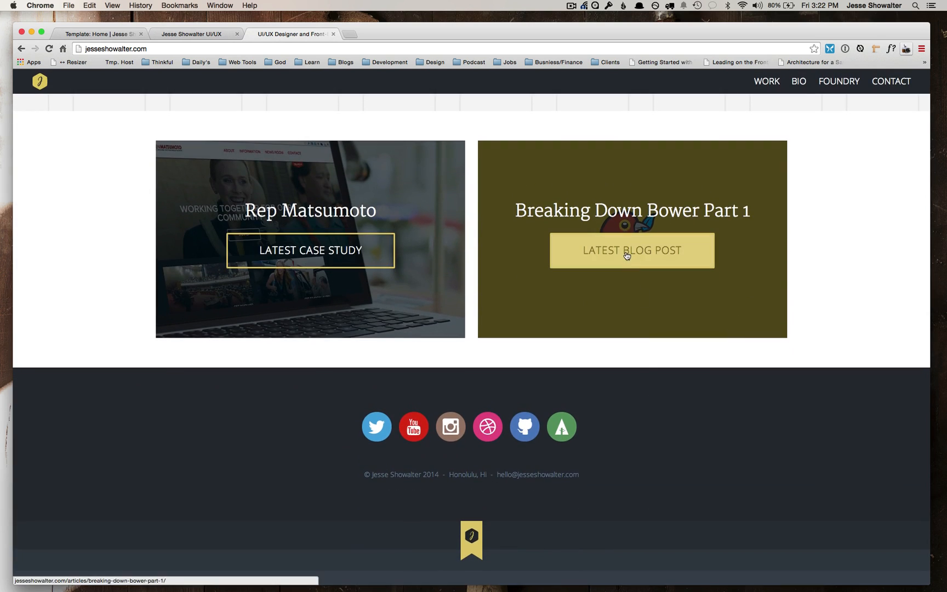
pyautogui.moveTo(310, 250)
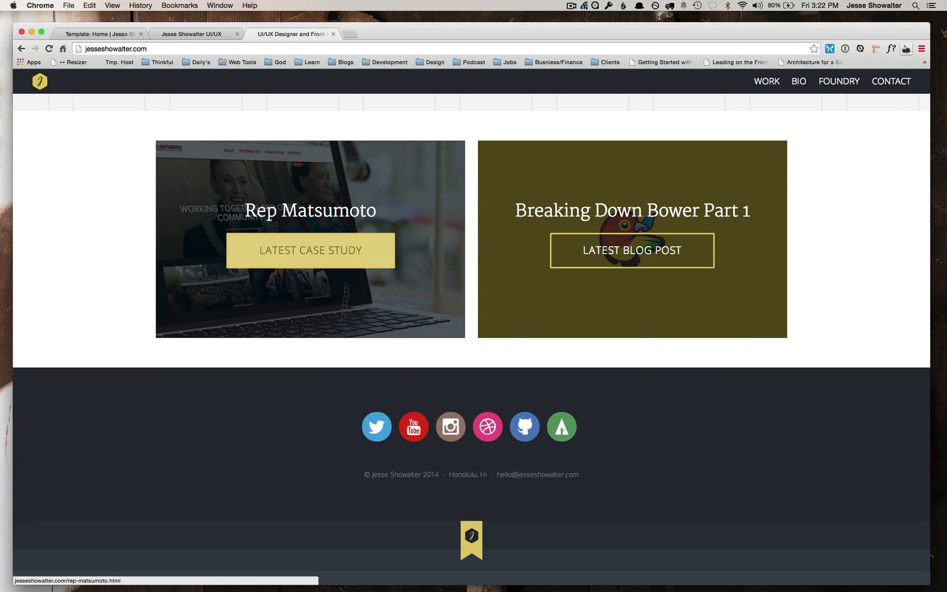
pyautogui.moveTo(376, 427)
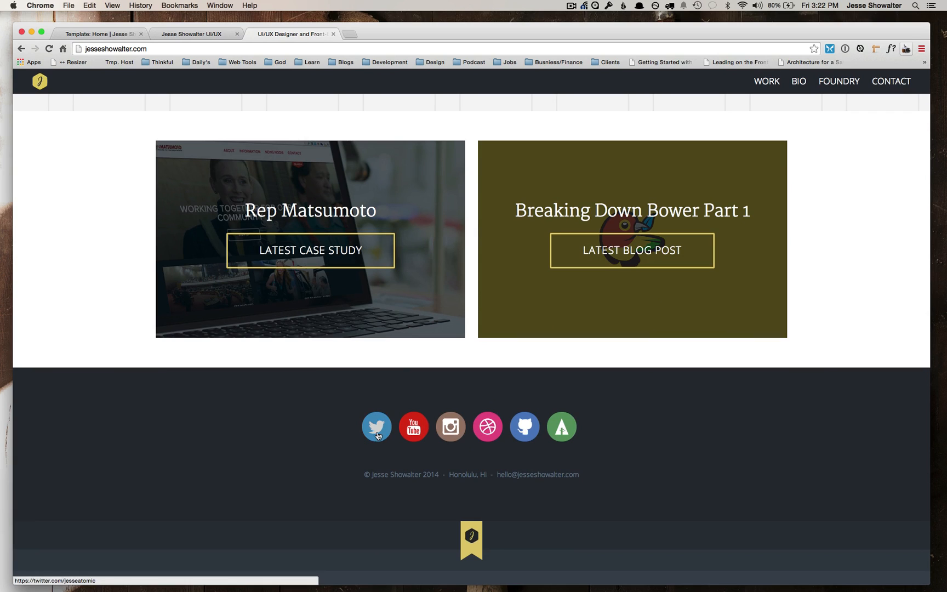
pyautogui.moveTo(620, 421)
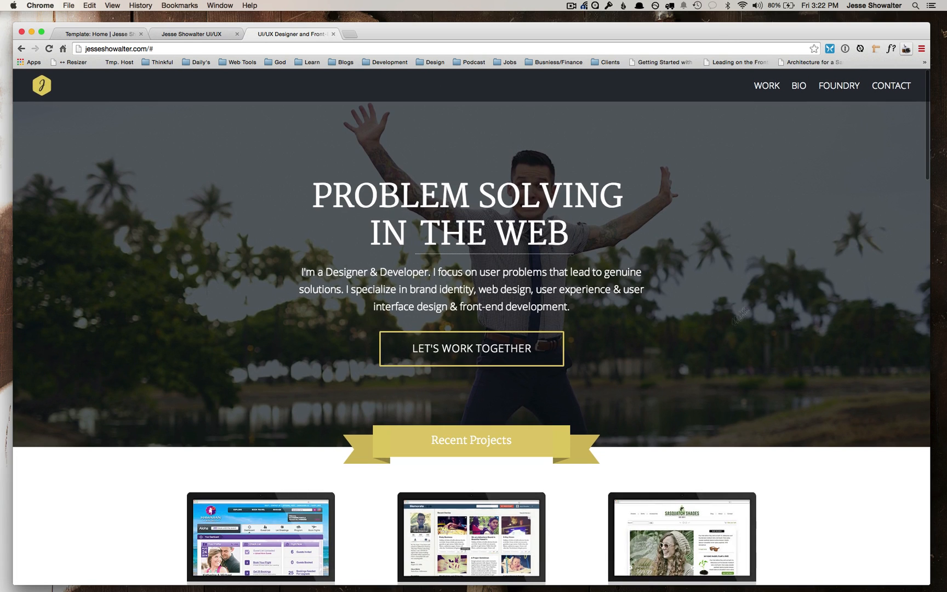
pyautogui.scroll(-3)
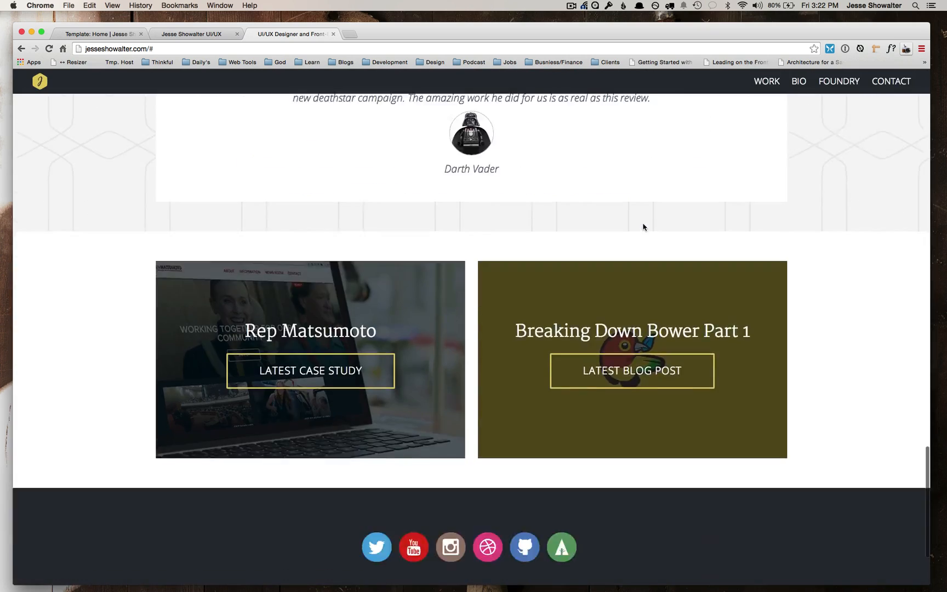
pyautogui.scroll(3)
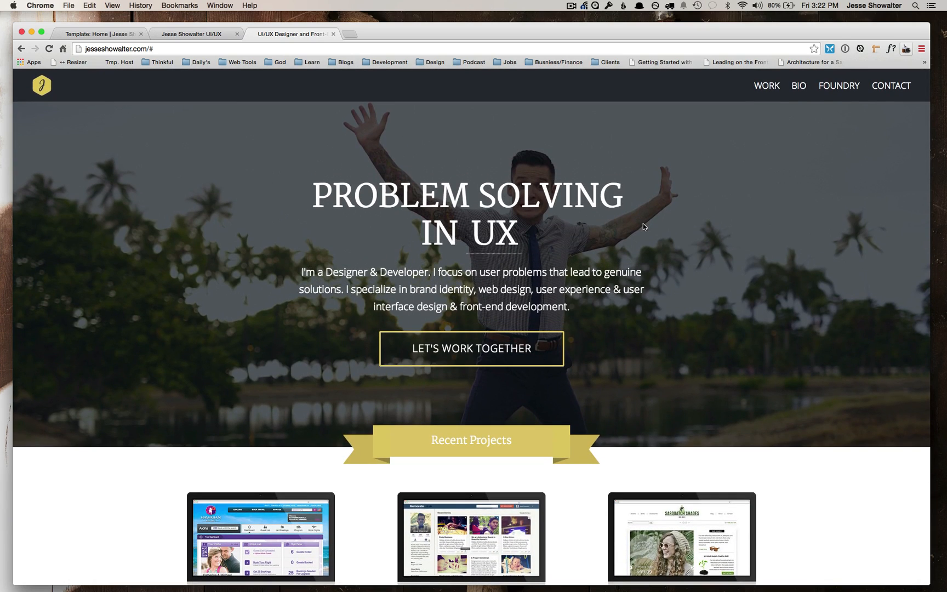
# Return to the Home template in the manager and browse the site's file tree.
pyautogui.click(100, 32)
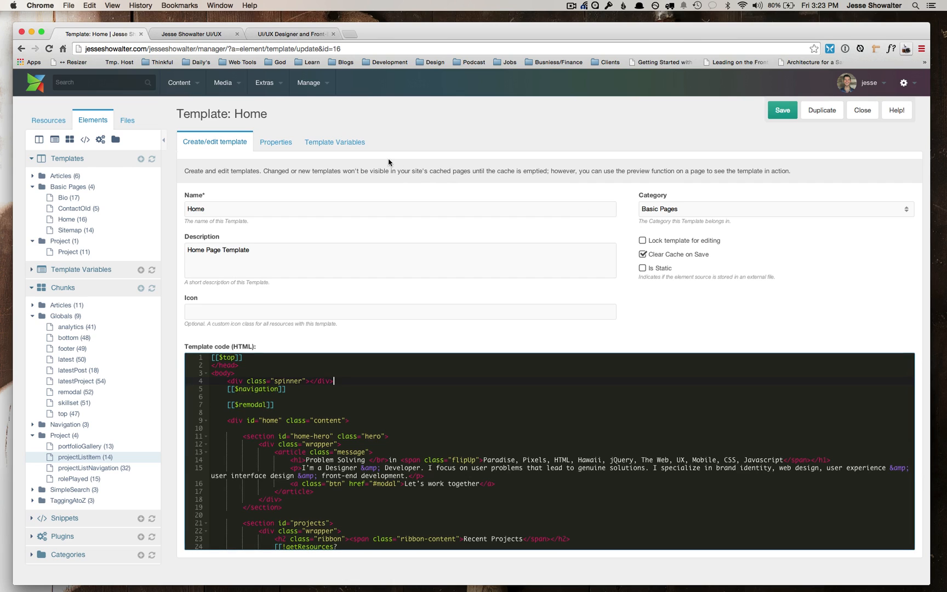
pyautogui.moveTo(367, 190)
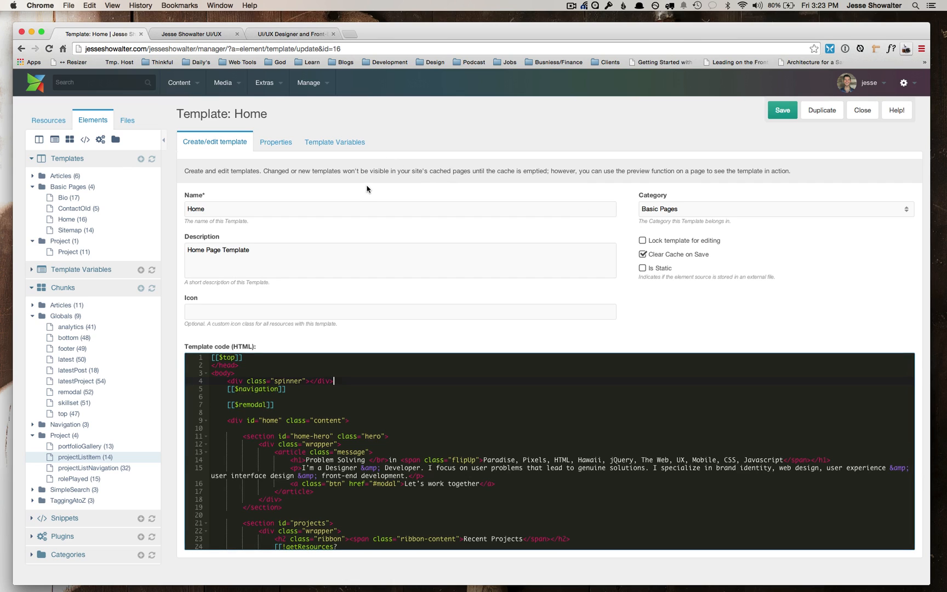
pyautogui.moveTo(192, 179)
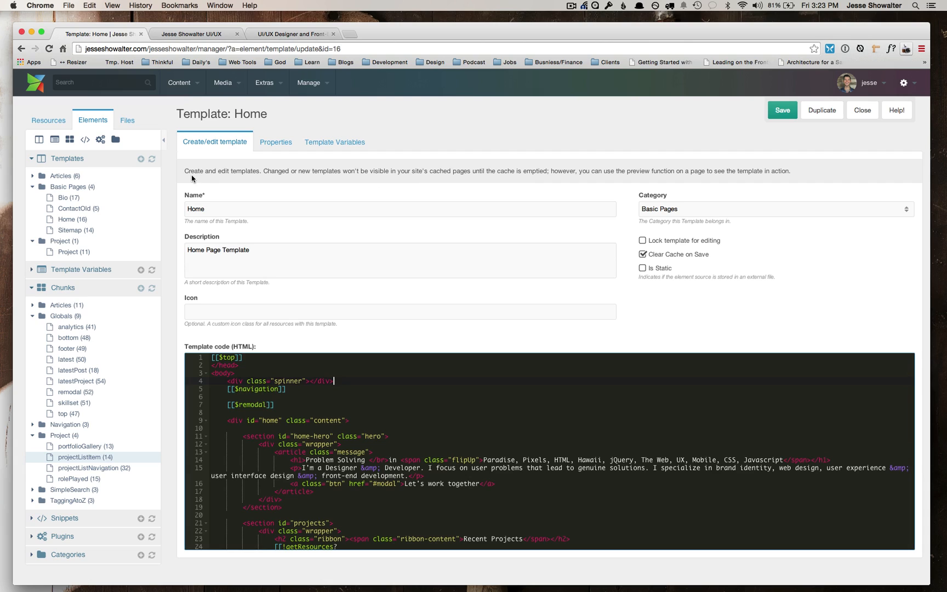
pyautogui.moveTo(191, 179)
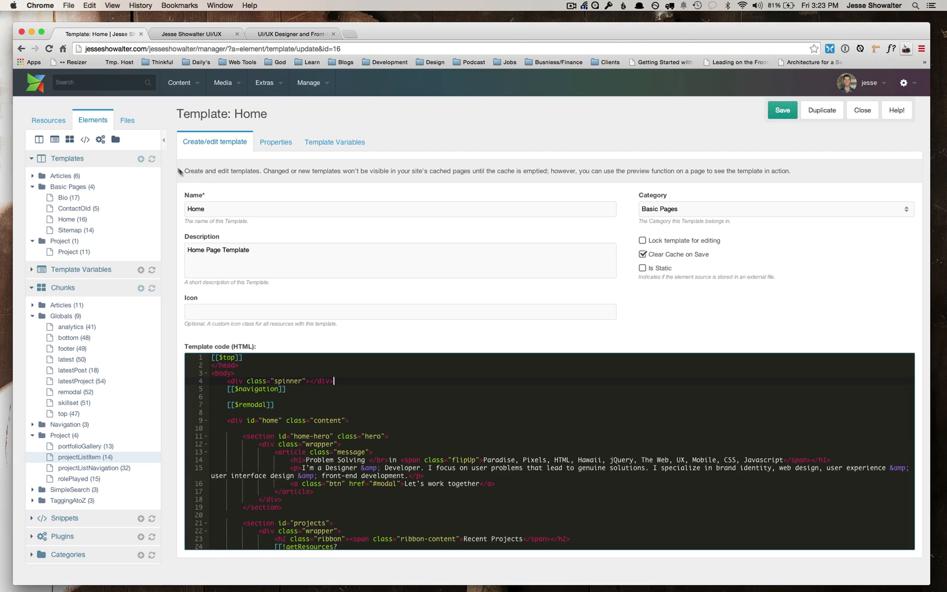
pyautogui.click(127, 121)
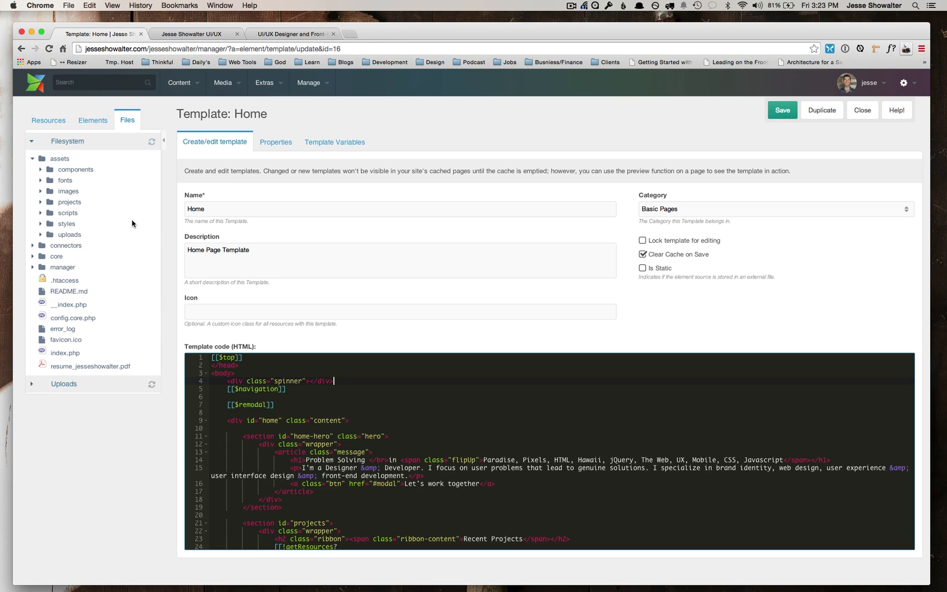
pyautogui.moveTo(65, 180)
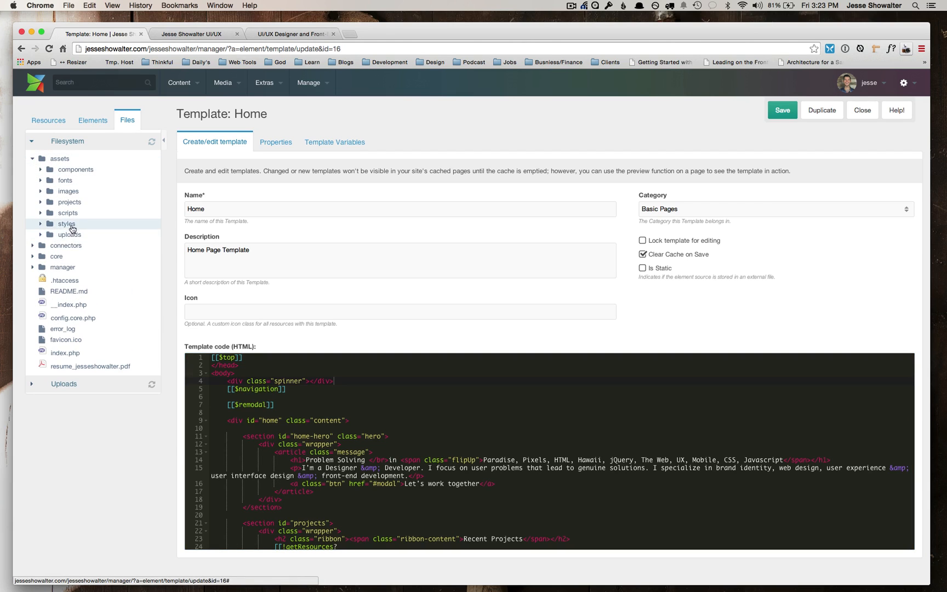
pyautogui.moveTo(68, 212)
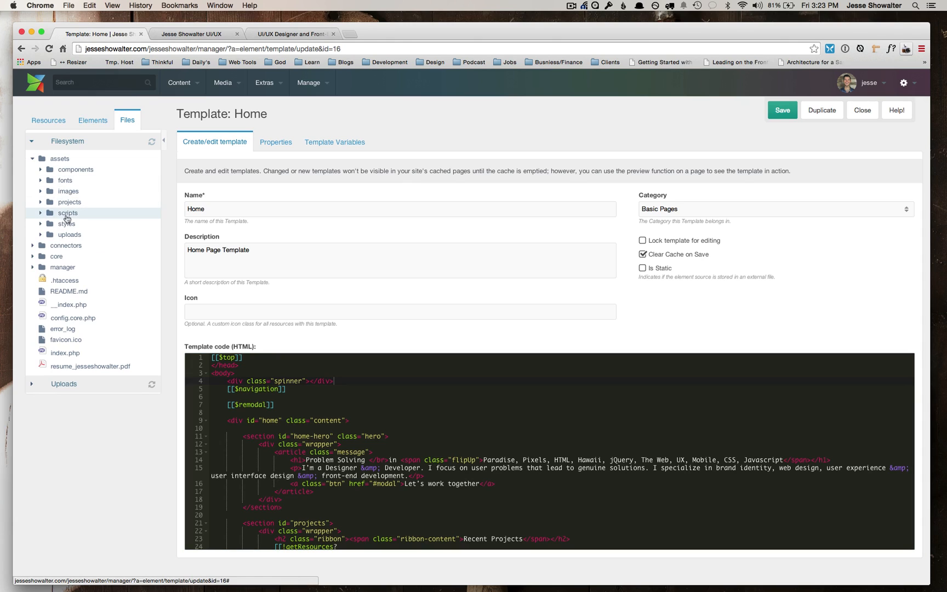
pyautogui.moveTo(69, 234)
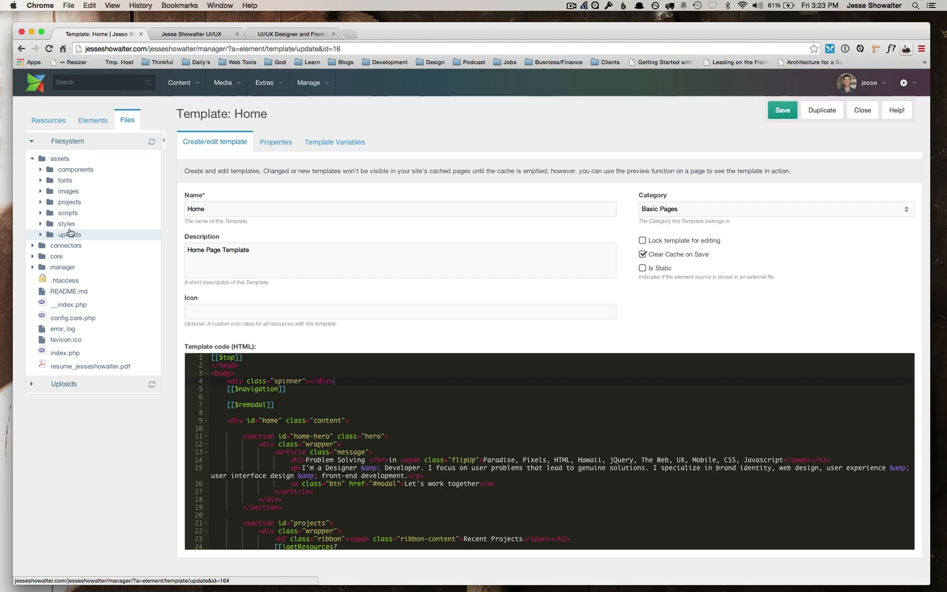
pyautogui.moveTo(65, 223)
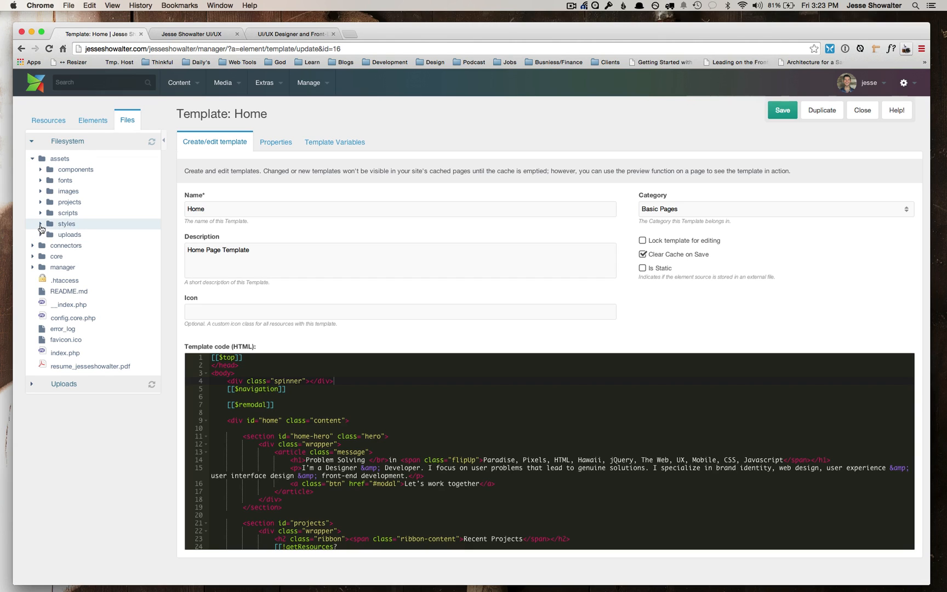
pyautogui.click(66, 224)
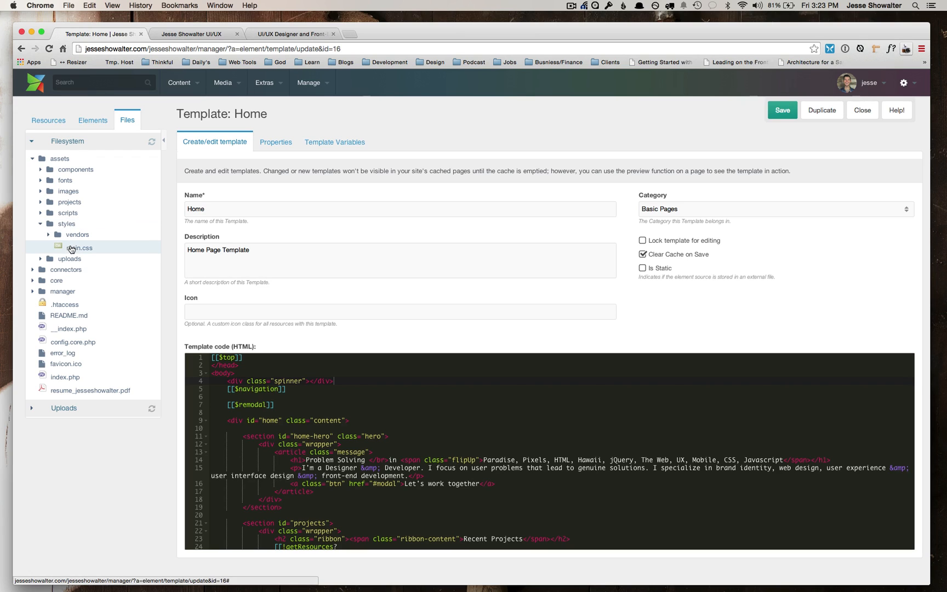
pyautogui.click(48, 224)
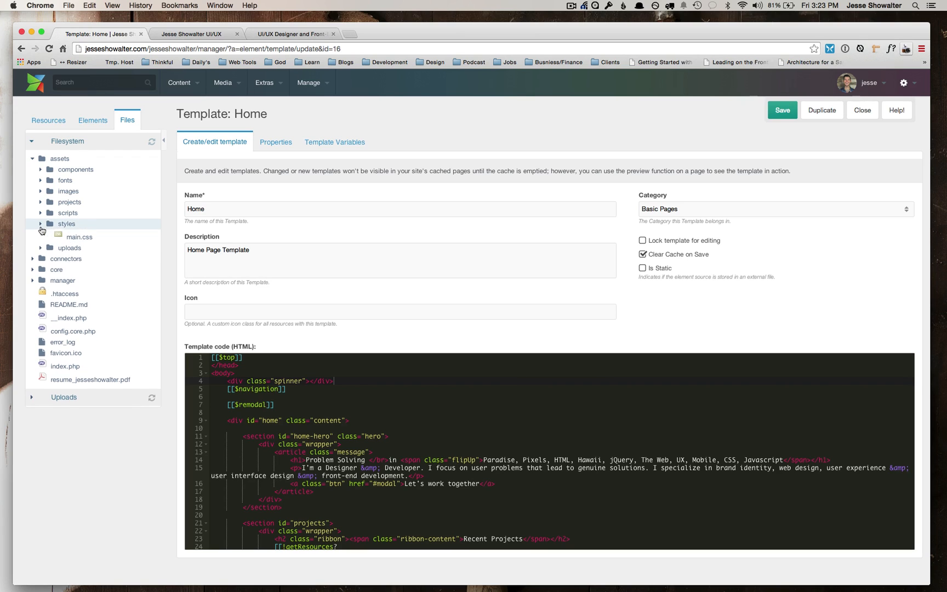
pyautogui.click(66, 224)
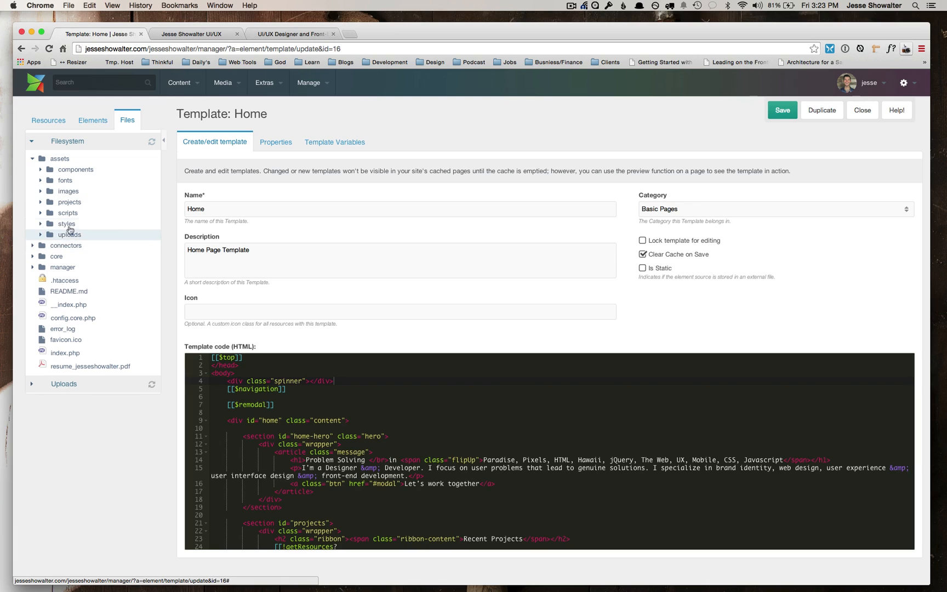
pyautogui.moveTo(72, 242)
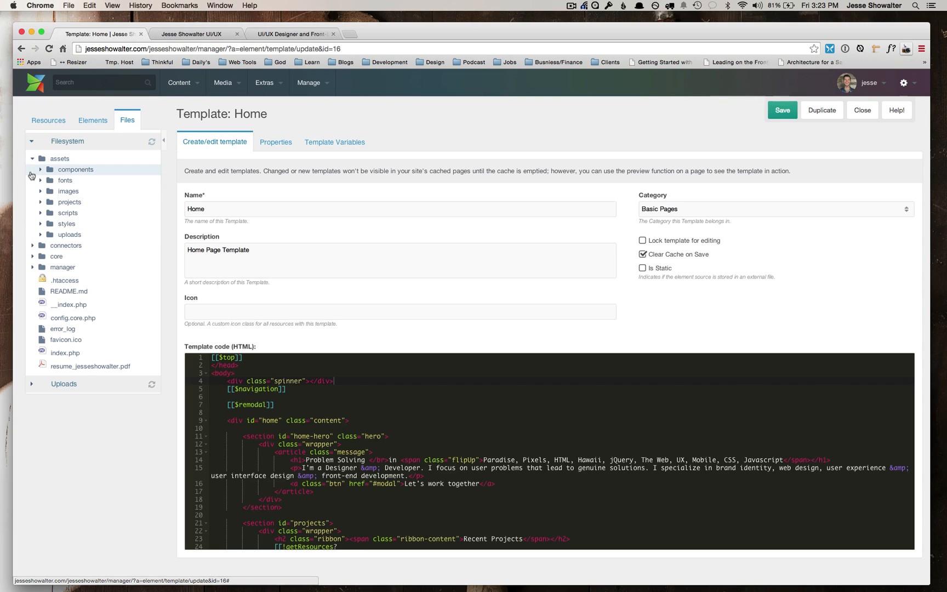
# Duplicate the Home template from the Elements tree as a copy named 'Home Old'.
pyautogui.click(59, 158)
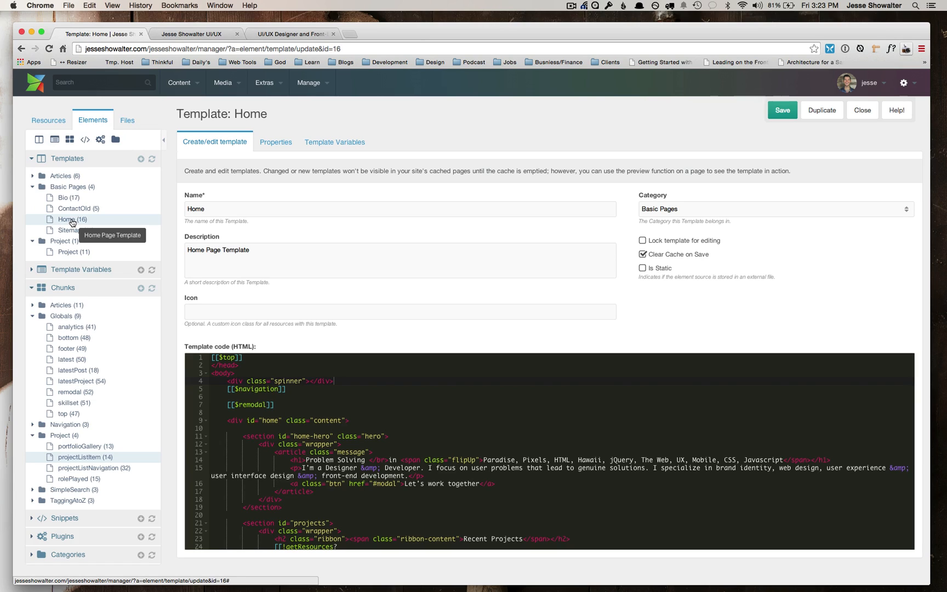
pyautogui.moveTo(73, 240)
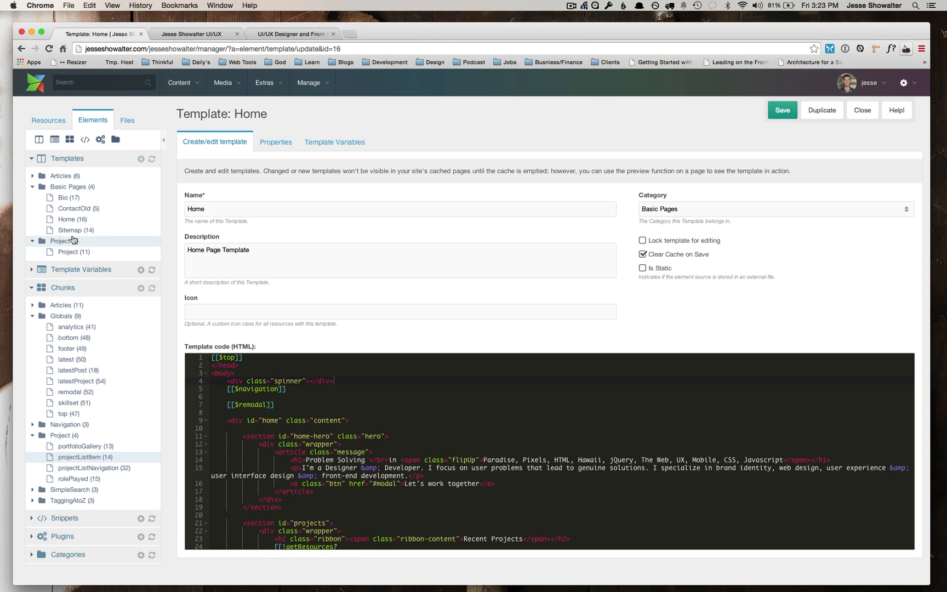
pyautogui.rightClick(67, 218)
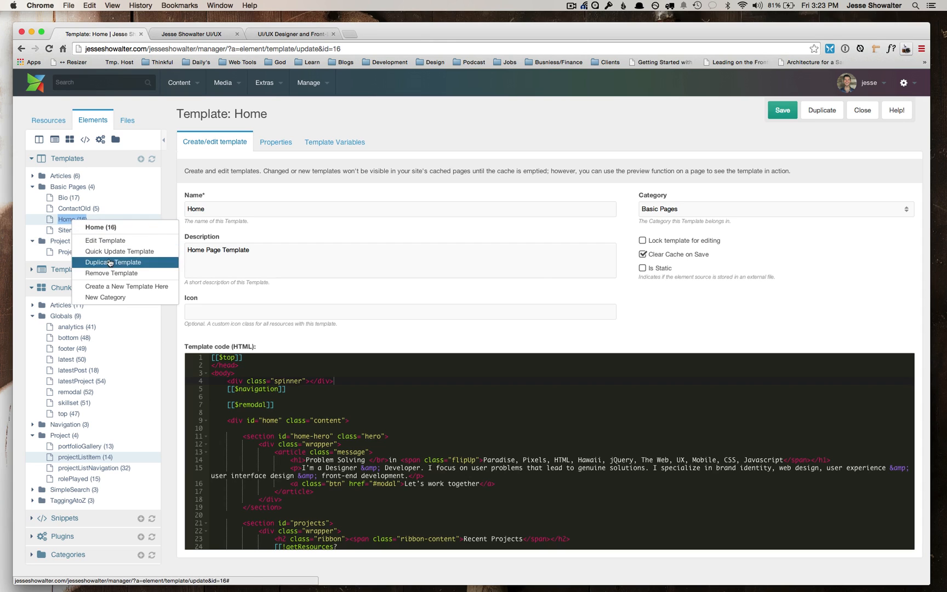
pyautogui.click(113, 262)
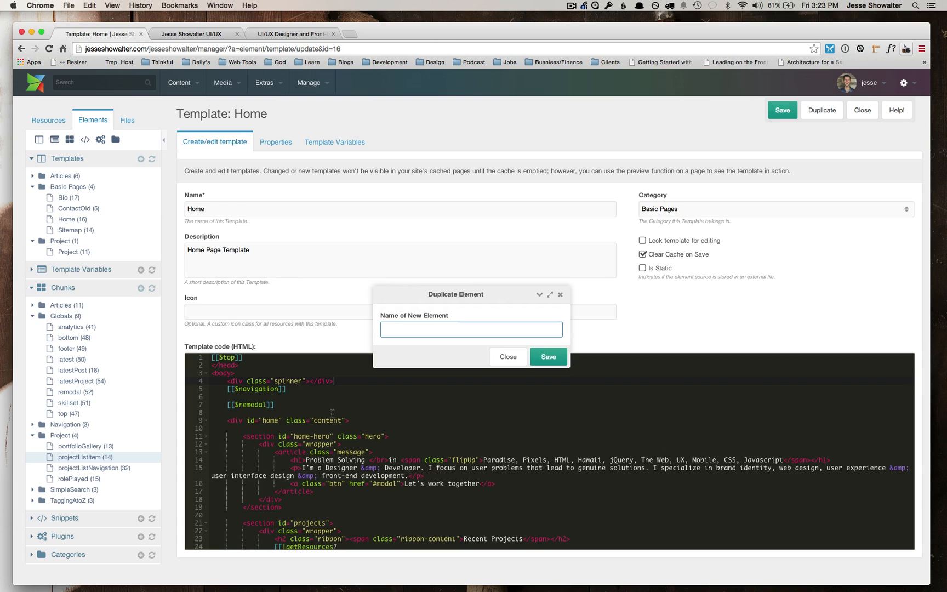
pyautogui.write('Home Old')
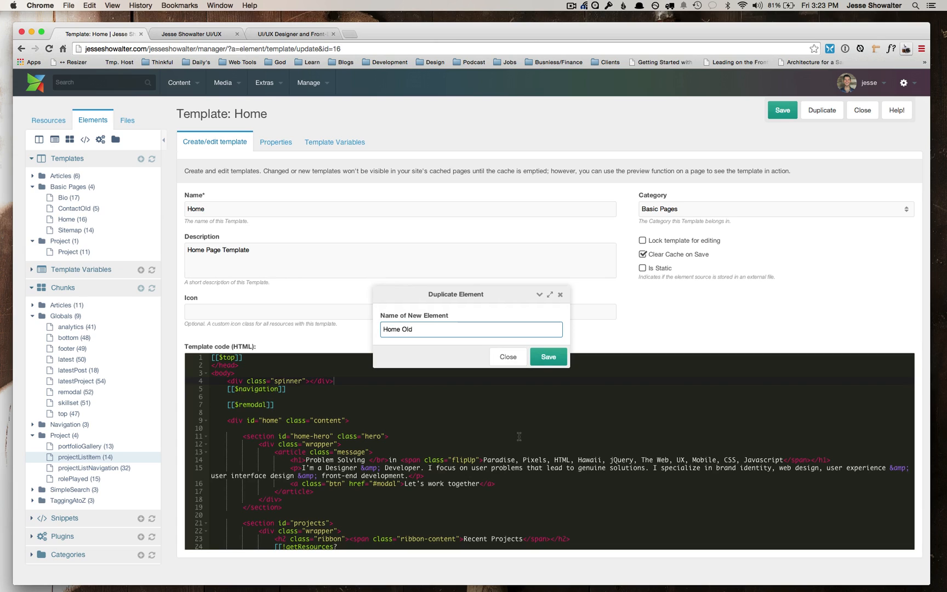
pyautogui.click(547, 357)
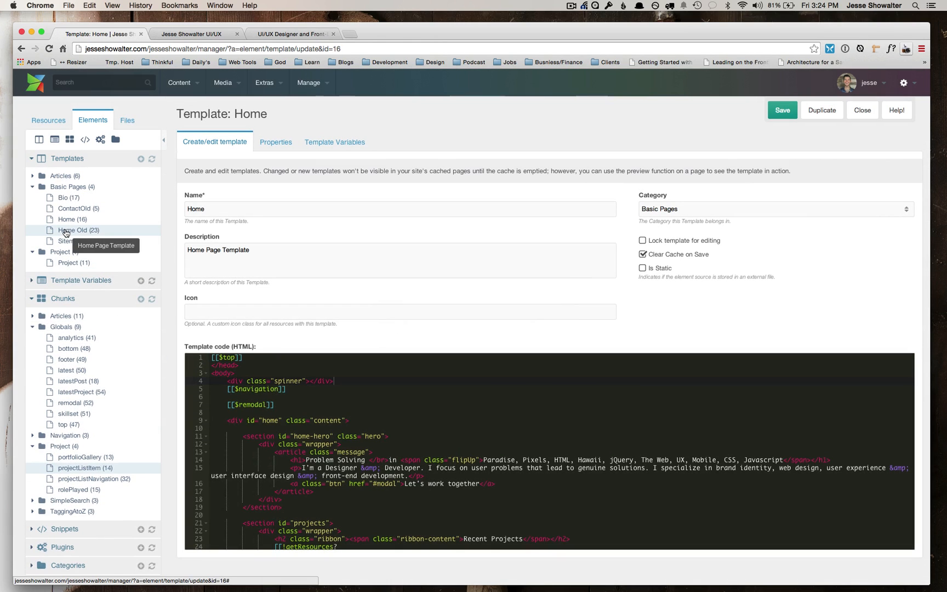
pyautogui.moveTo(67, 225)
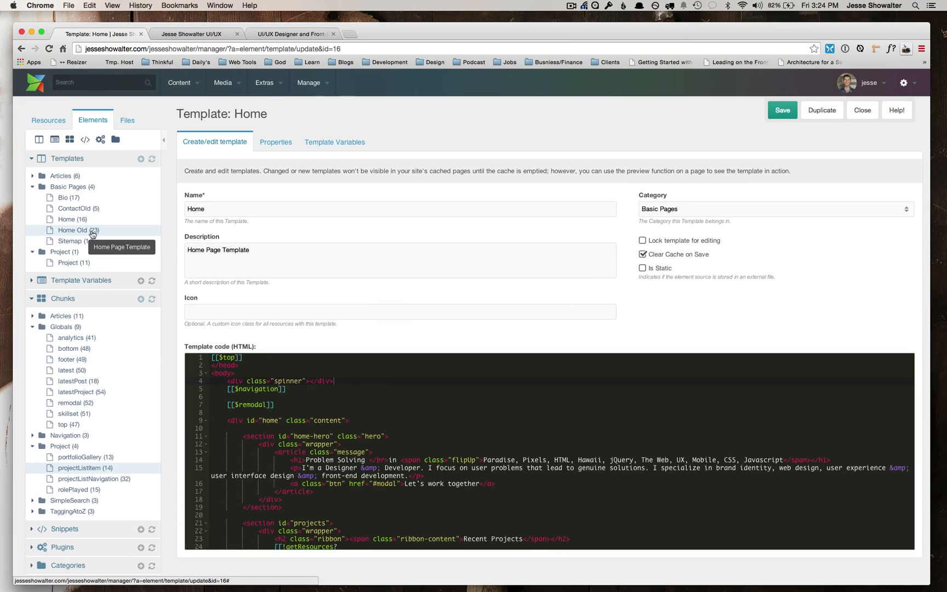
pyautogui.moveTo(53, 235)
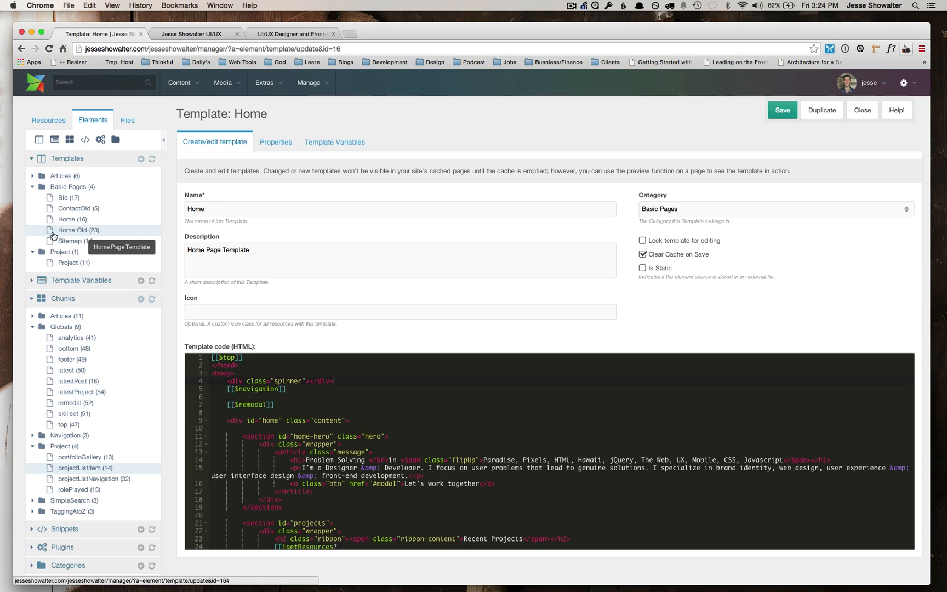
pyautogui.moveTo(66, 220)
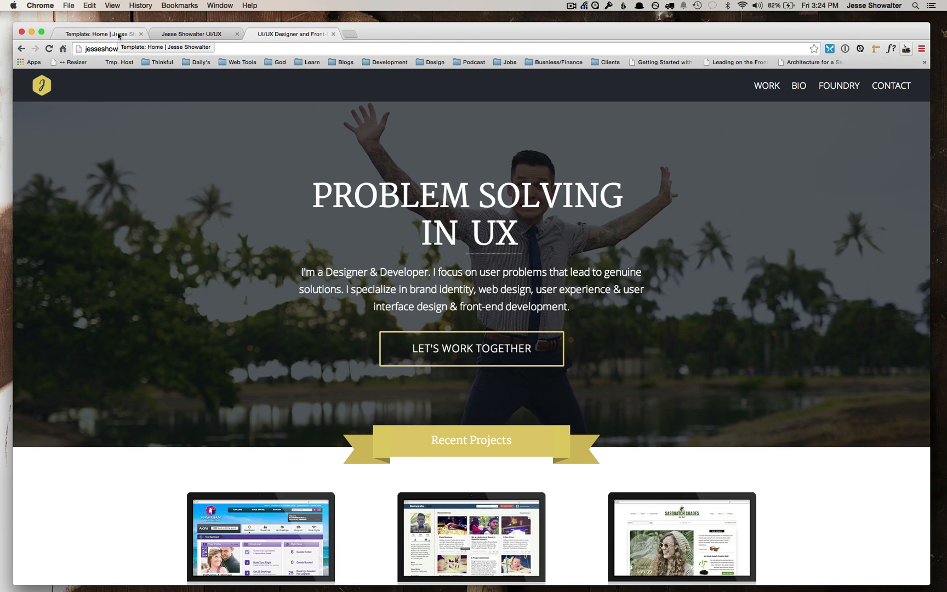
# Reopen the Home template code, scrolling to the hero and Recent Projects getResources call.
pyautogui.click(99, 33)
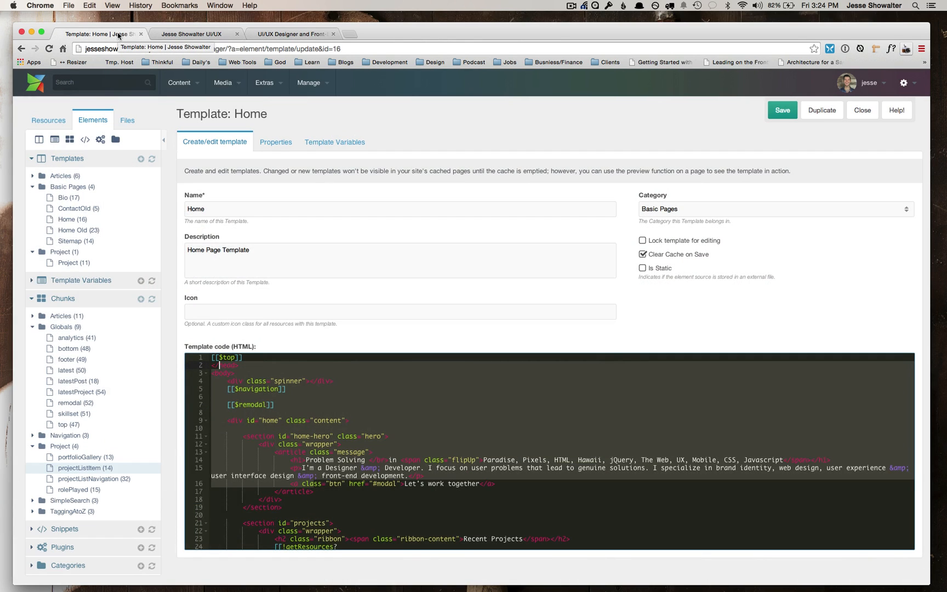
pyautogui.click(264, 83)
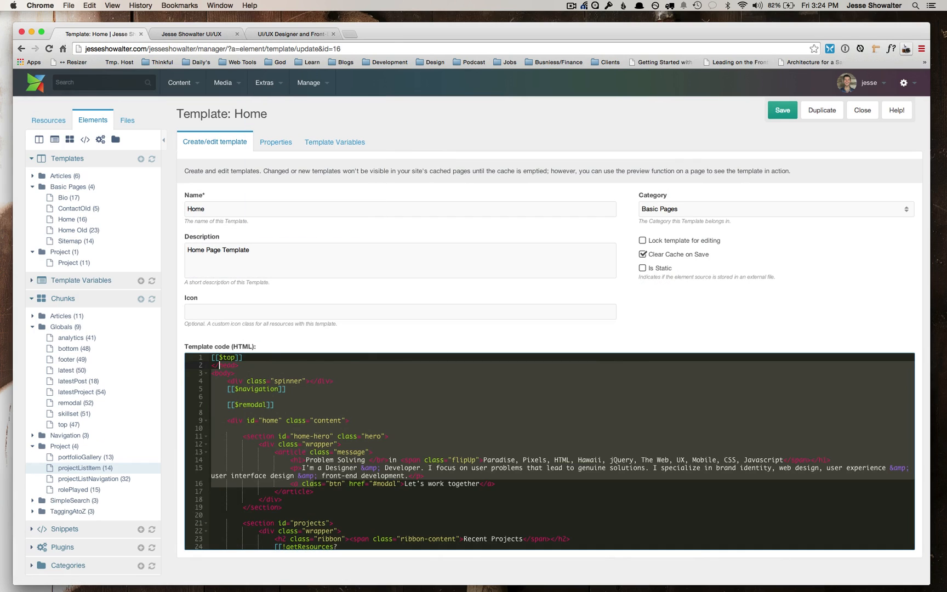
pyautogui.moveTo(68, 220)
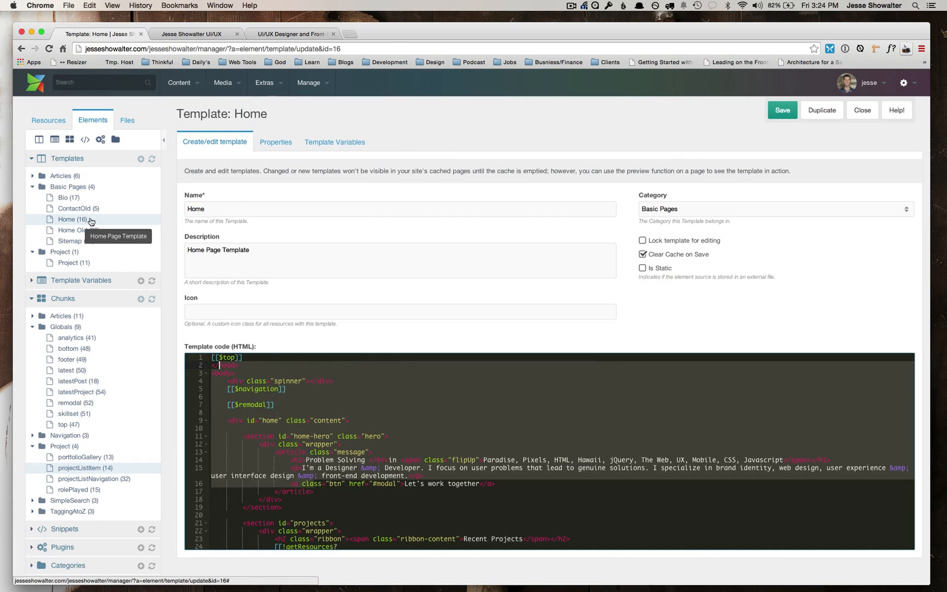
pyautogui.moveTo(175, 401)
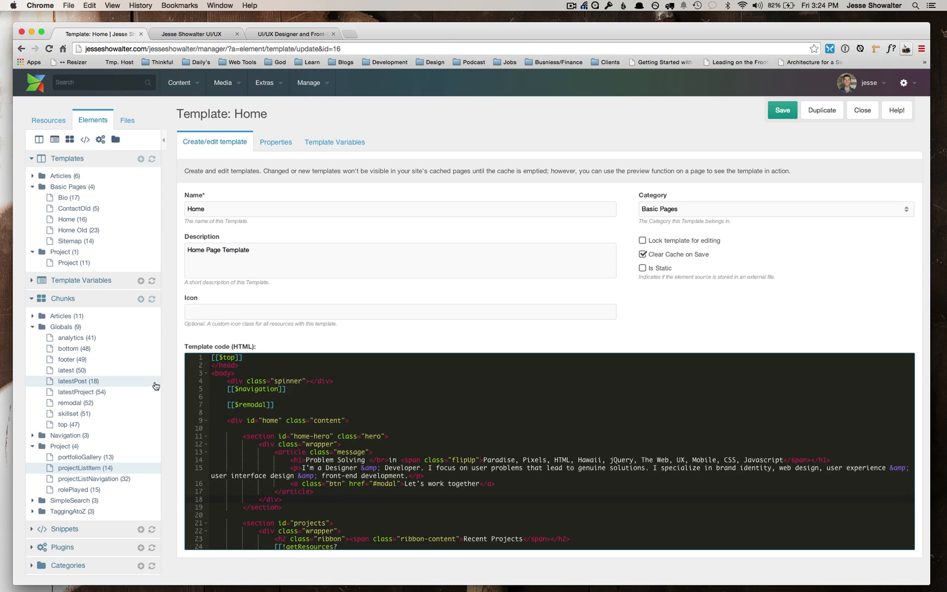
pyautogui.moveTo(64, 424)
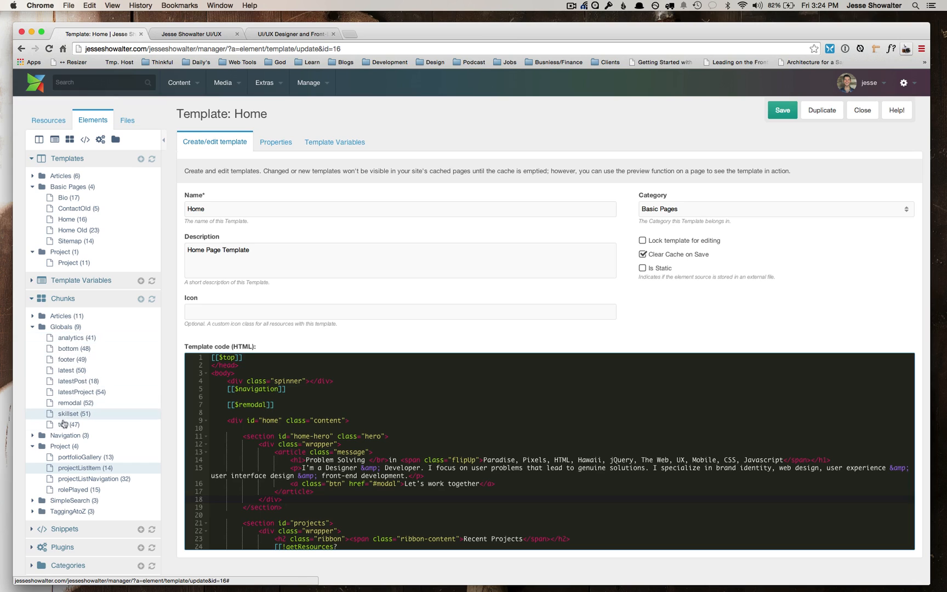
pyautogui.moveTo(64, 425)
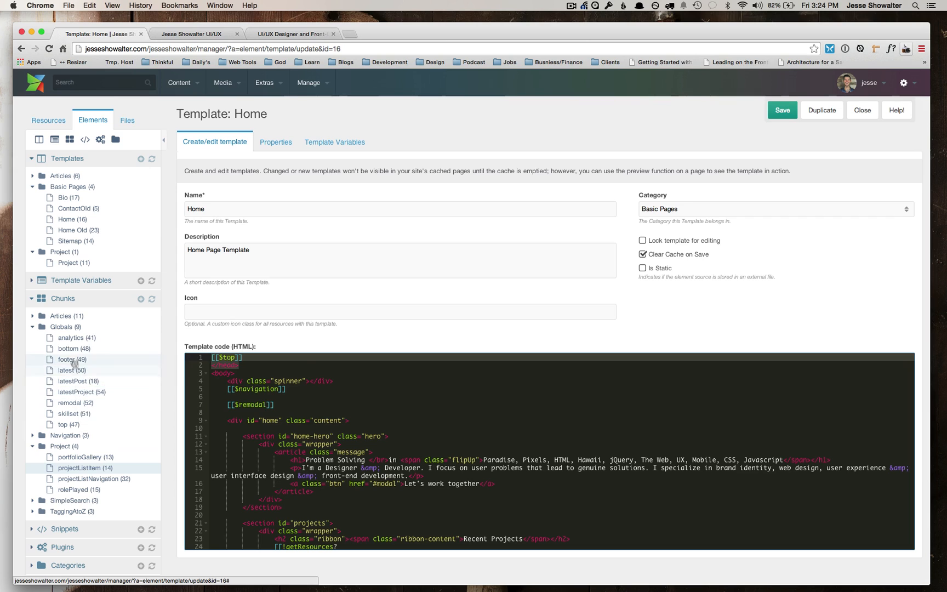
pyautogui.moveTo(69, 348)
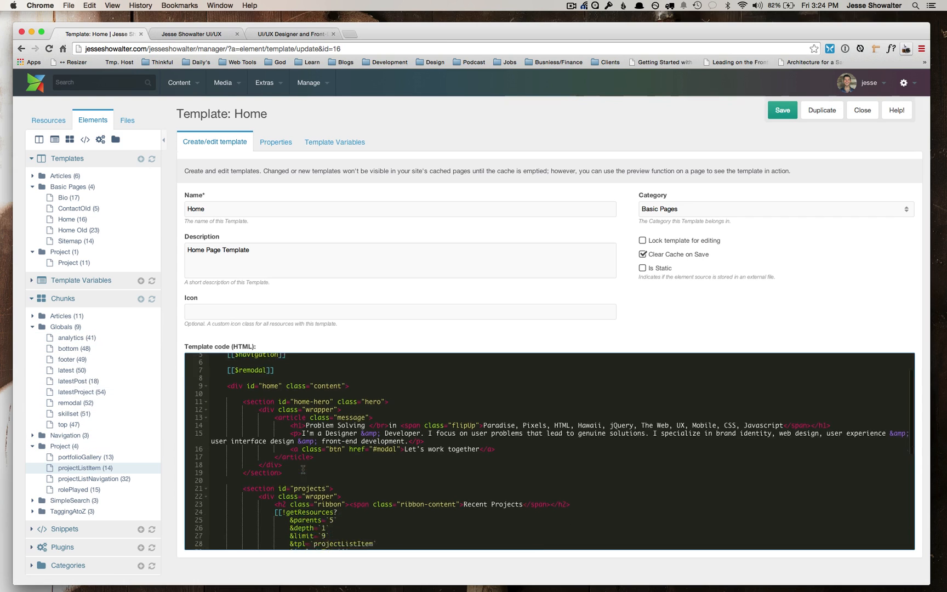
pyautogui.scroll(3)
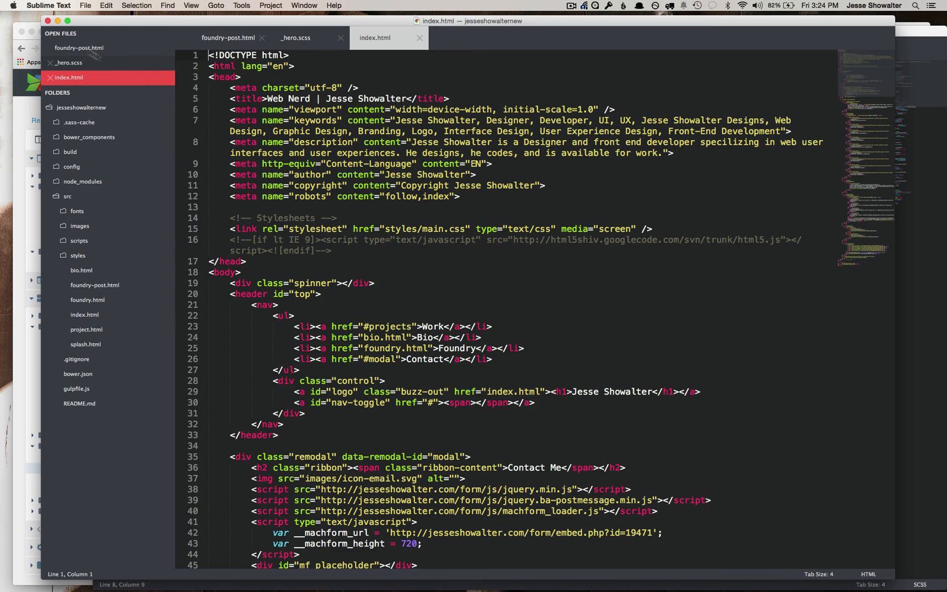
# Expand the src/styles folder in the Sublime Text sidebar to list its subfolders and main.scss.
pyautogui.click(77, 256)
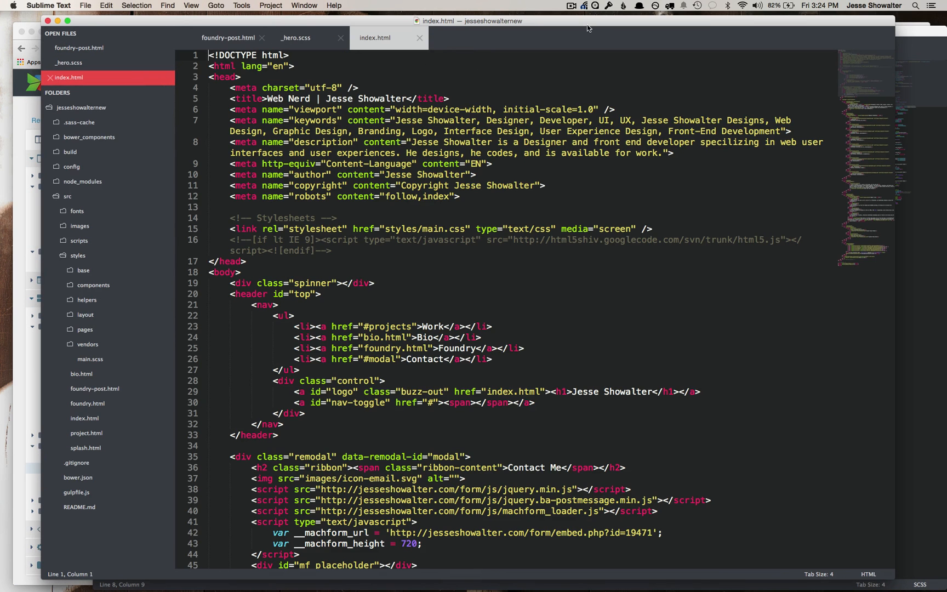
pyautogui.moveTo(589, 27)
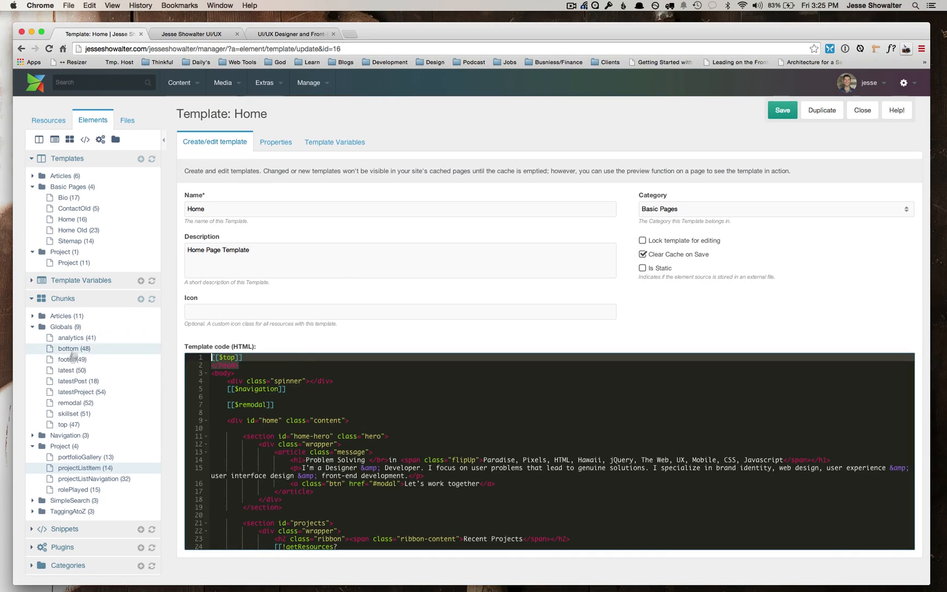
pyautogui.moveTo(68, 269)
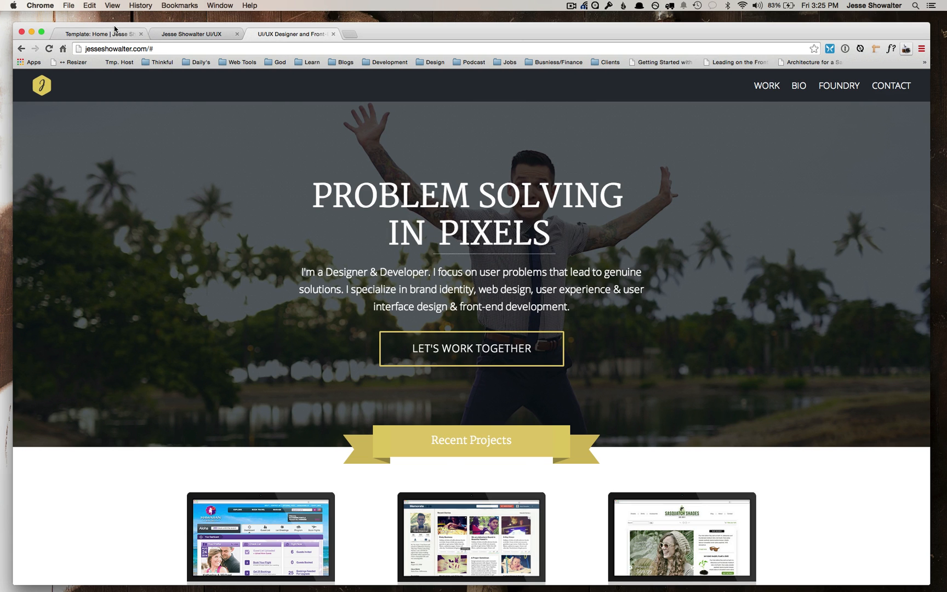
pyautogui.click(96, 33)
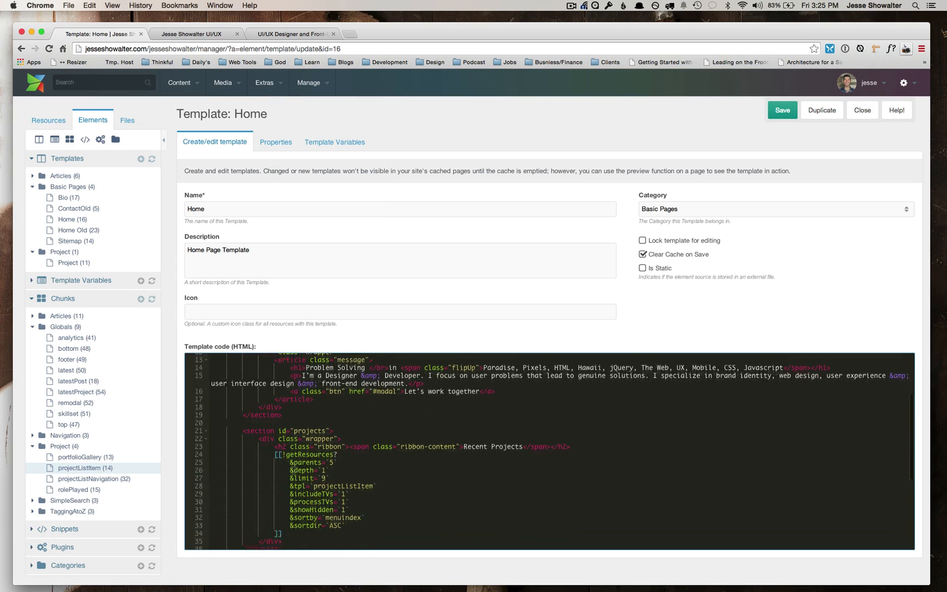
pyautogui.scroll(-3)
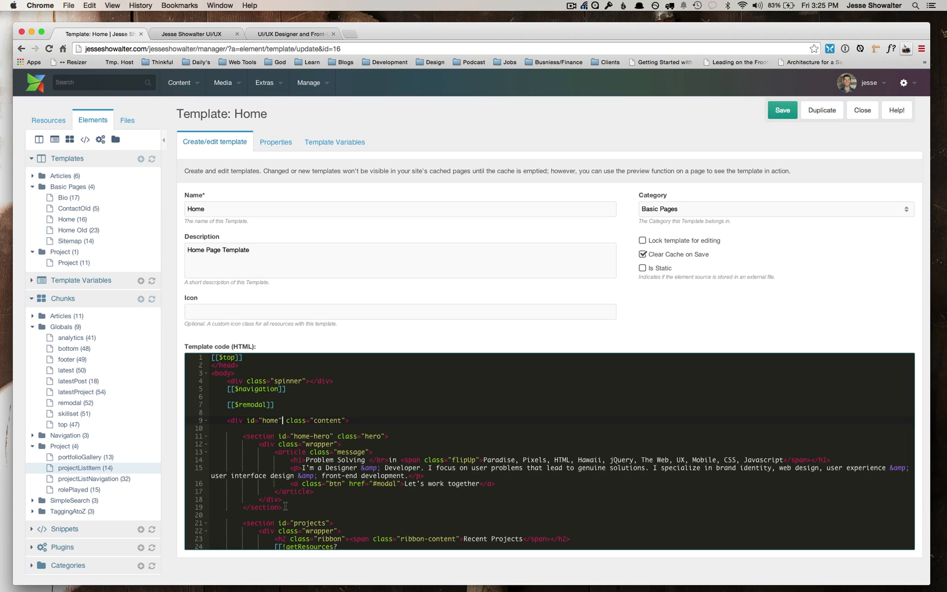
pyautogui.scroll(-3)
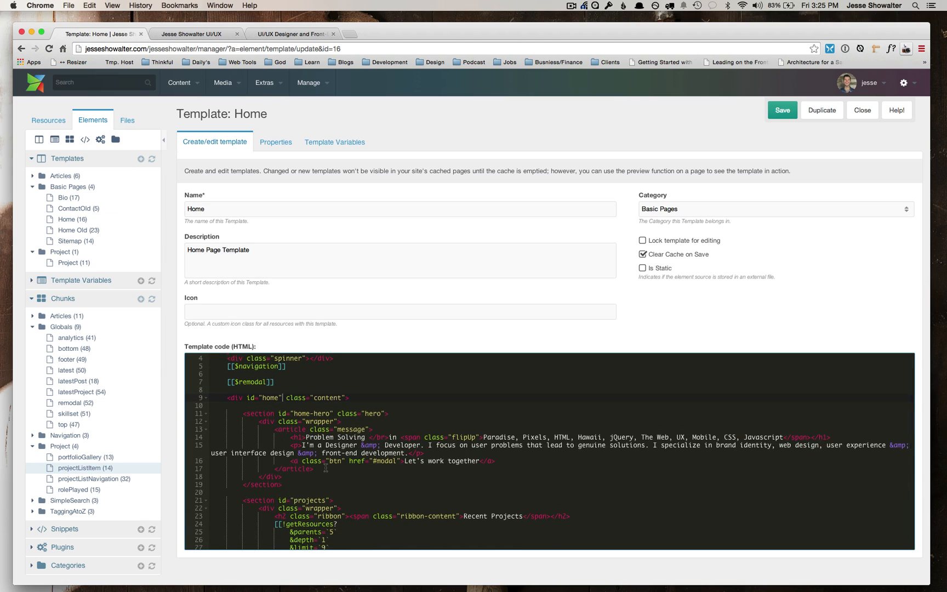
pyautogui.scroll(3)
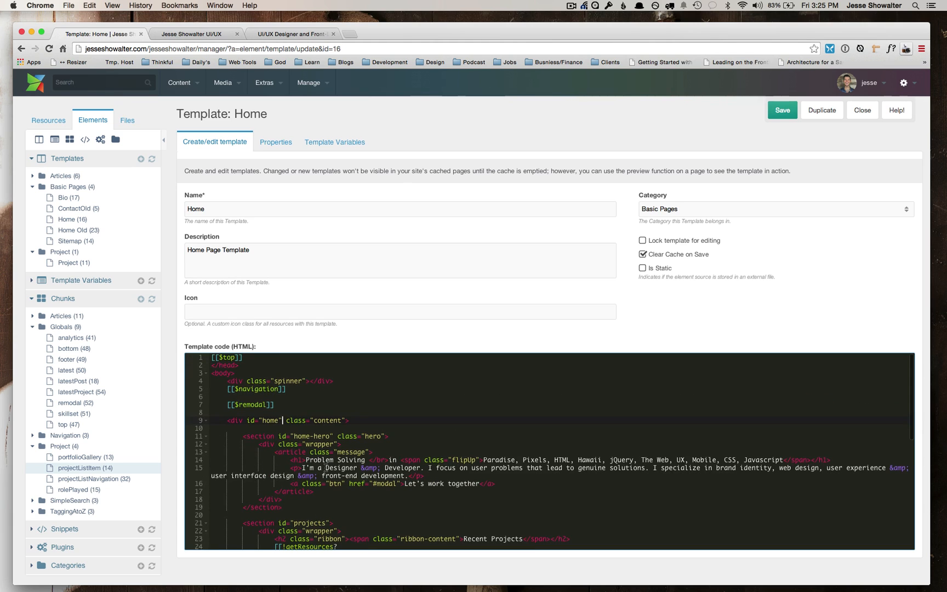
pyautogui.scroll(-3)
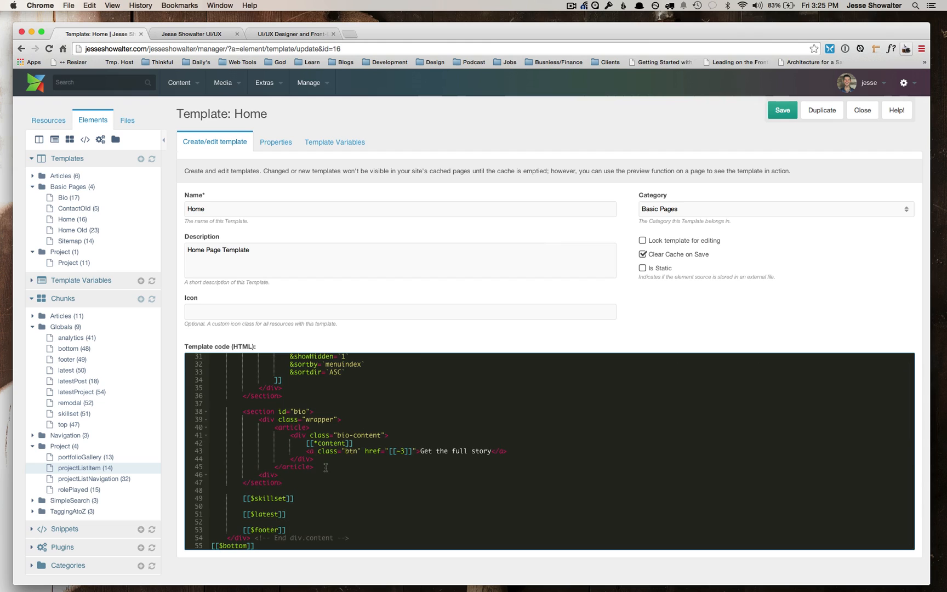
pyautogui.click(240, 499)
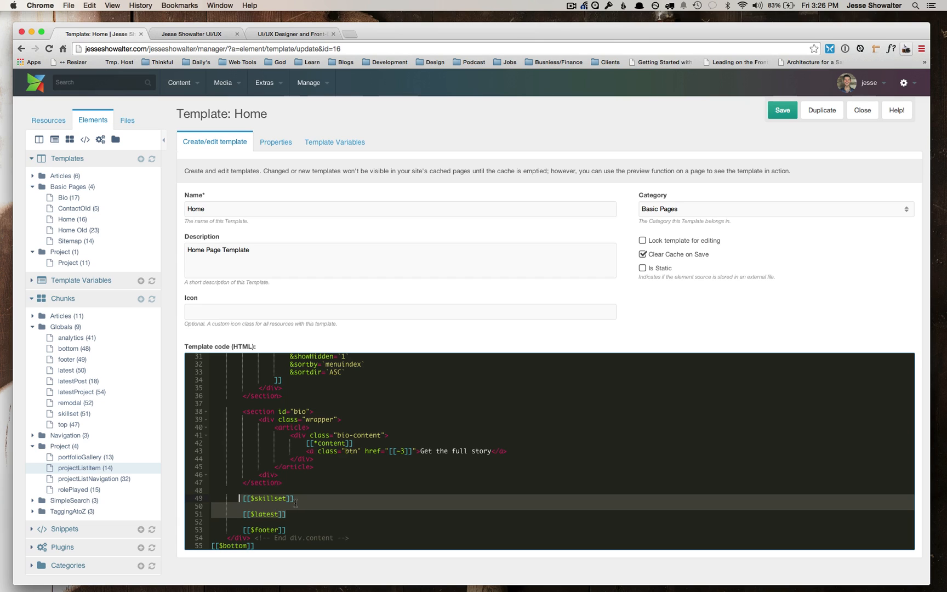
pyautogui.scroll(3)
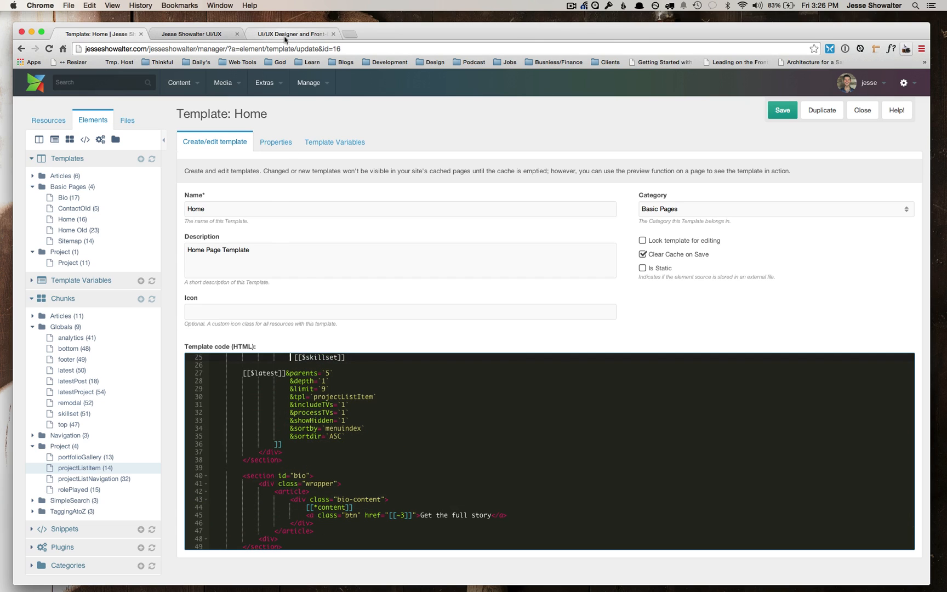
pyautogui.click(292, 34)
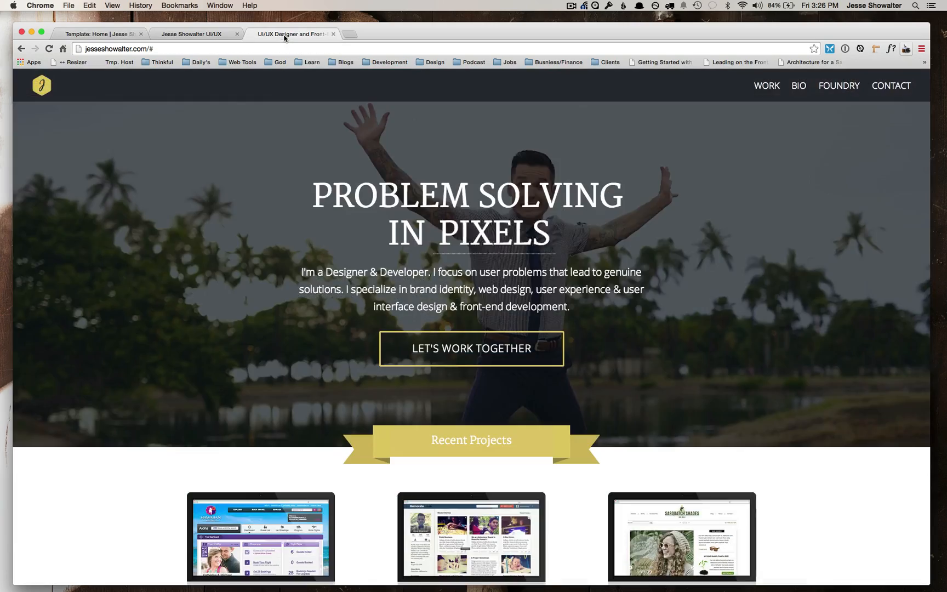
pyautogui.scroll(-3)
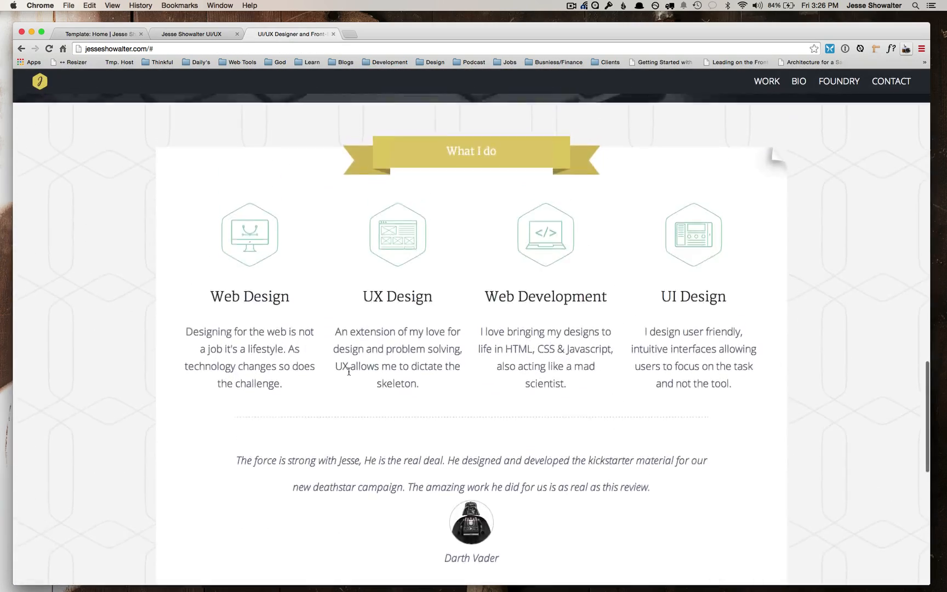
pyautogui.scroll(-3)
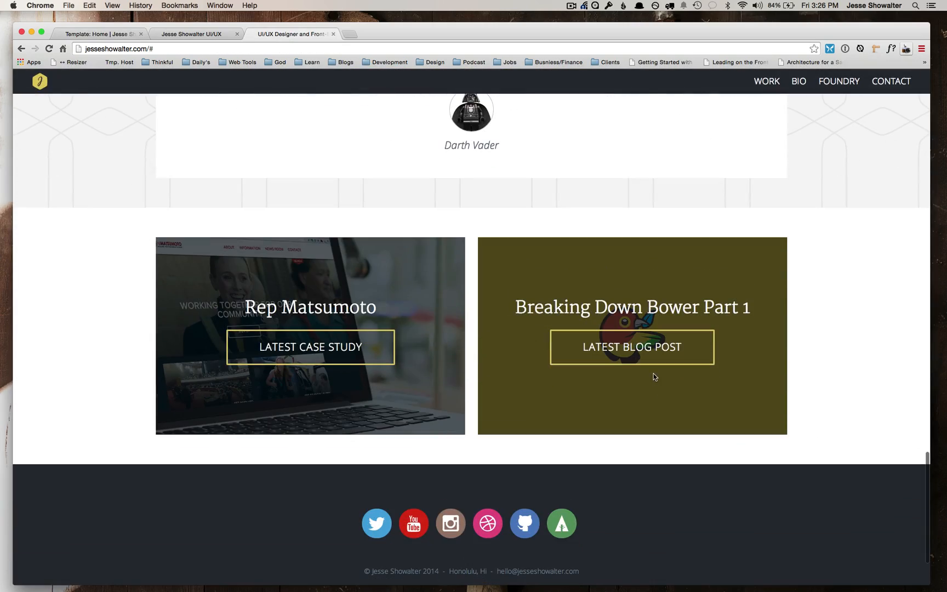
pyautogui.click(100, 33)
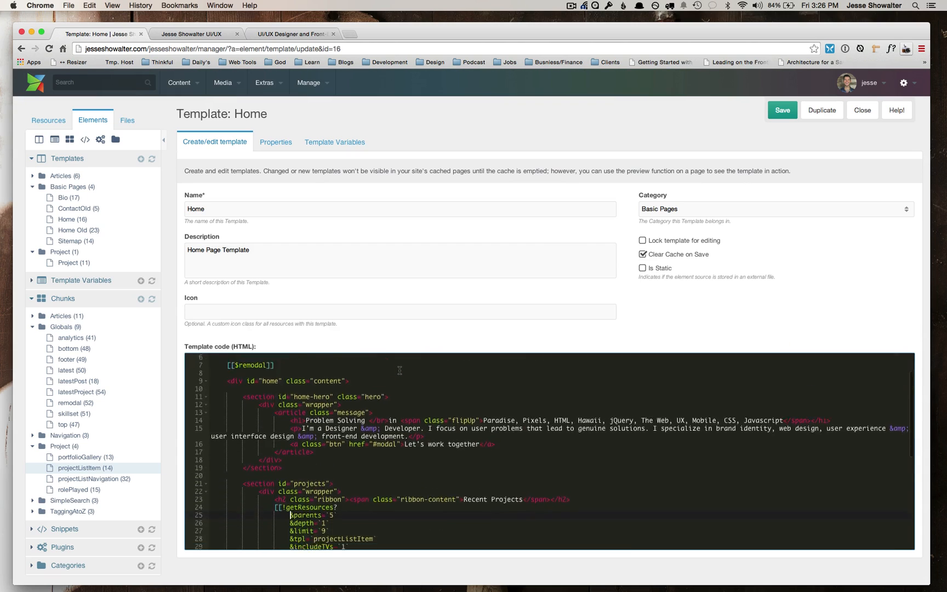
pyautogui.scroll(-3)
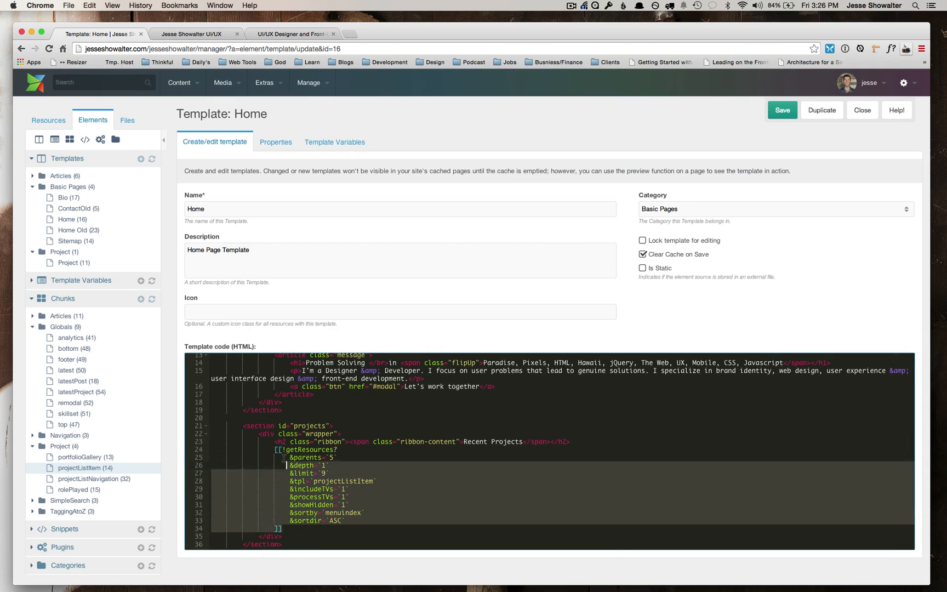
# Review the local build's project grid, then open the projectListItem chunk for editing.
pyautogui.click(194, 33)
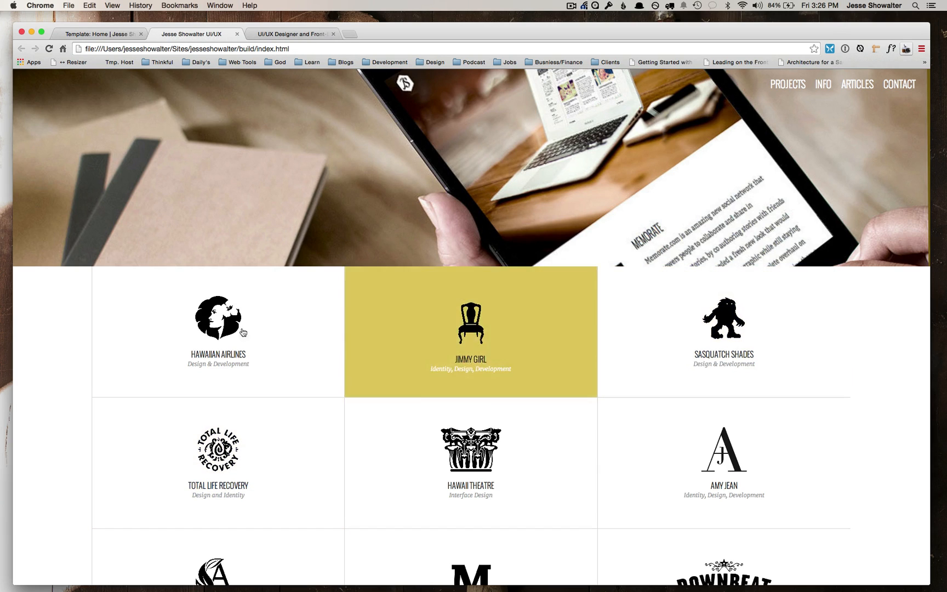
pyautogui.scroll(-3)
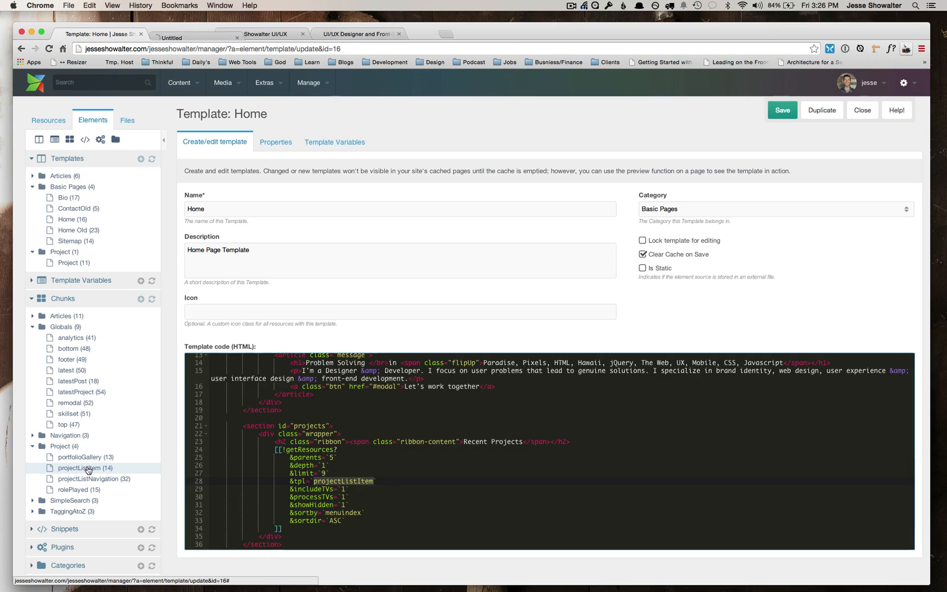
pyautogui.click(292, 34)
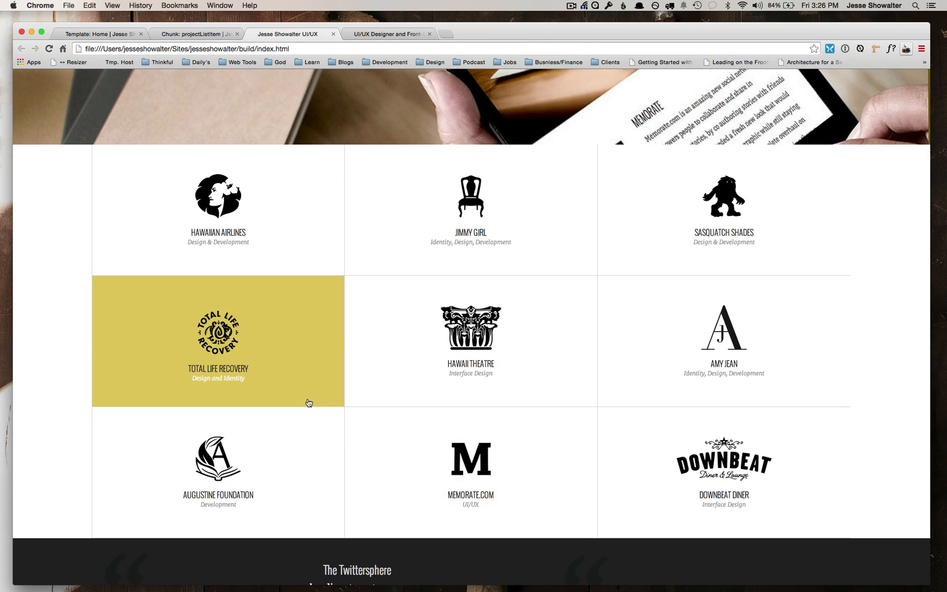
pyautogui.moveTo(724, 210)
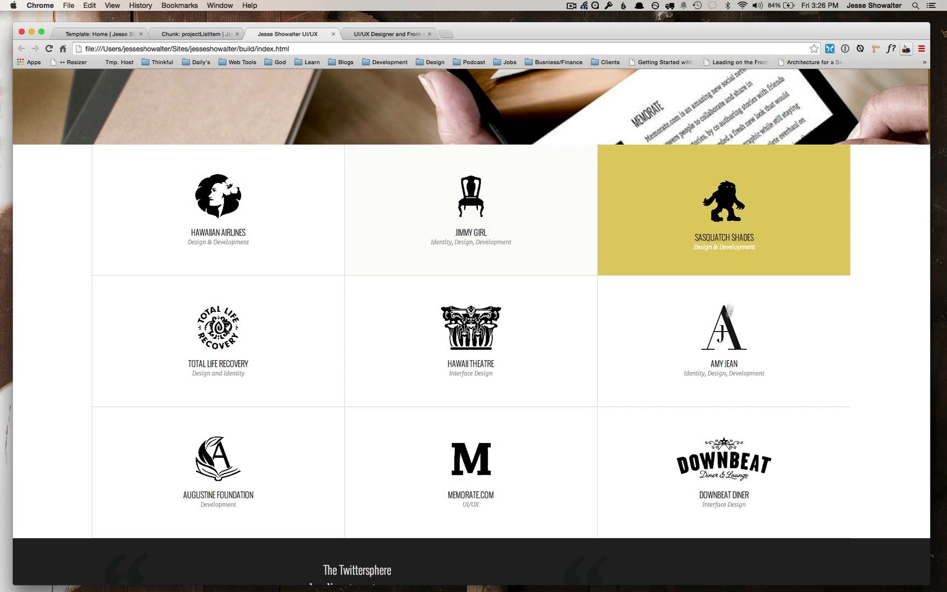
pyautogui.moveTo(470, 340)
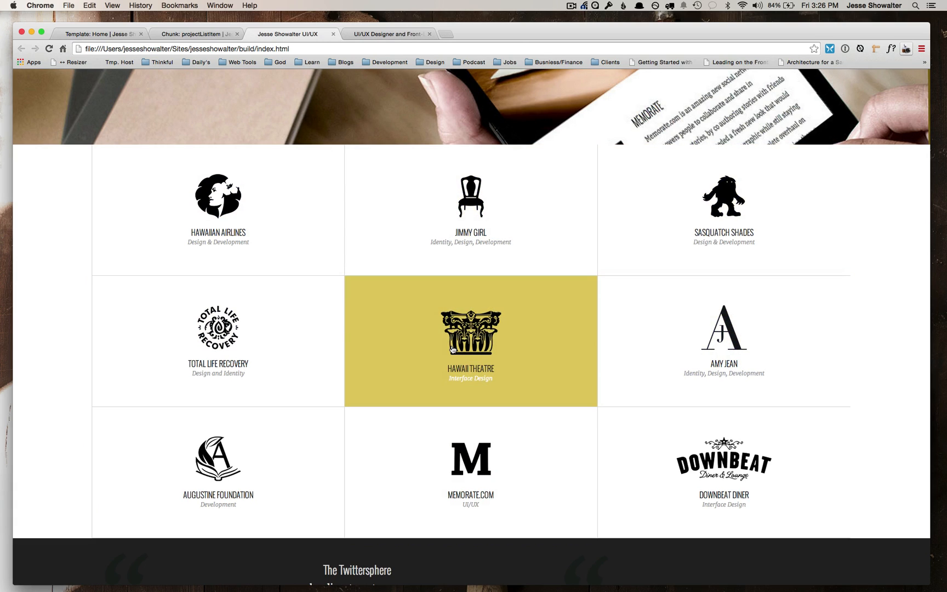
pyautogui.moveTo(377, 269)
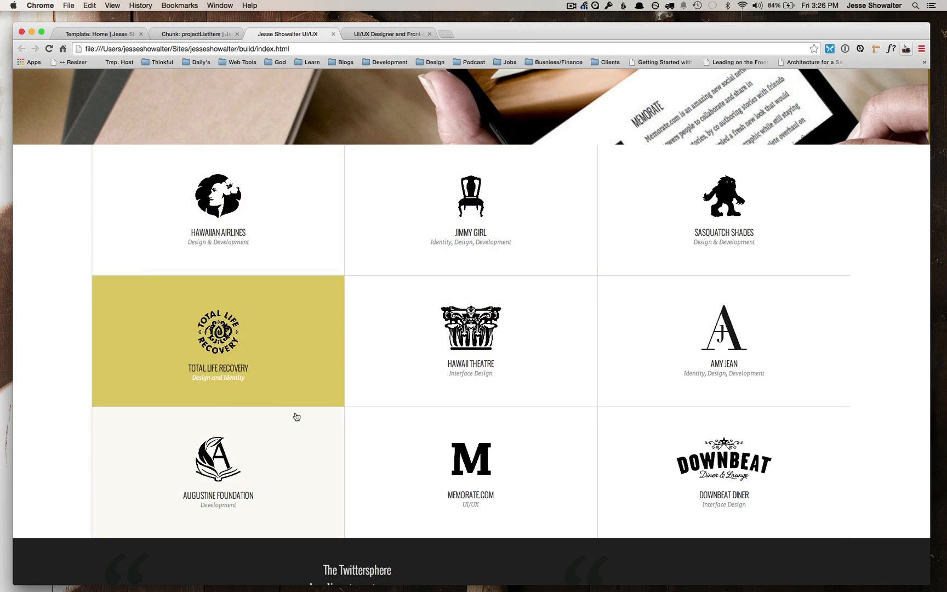
# Switch to the live site's Recent Projects list.
pyautogui.click(192, 33)
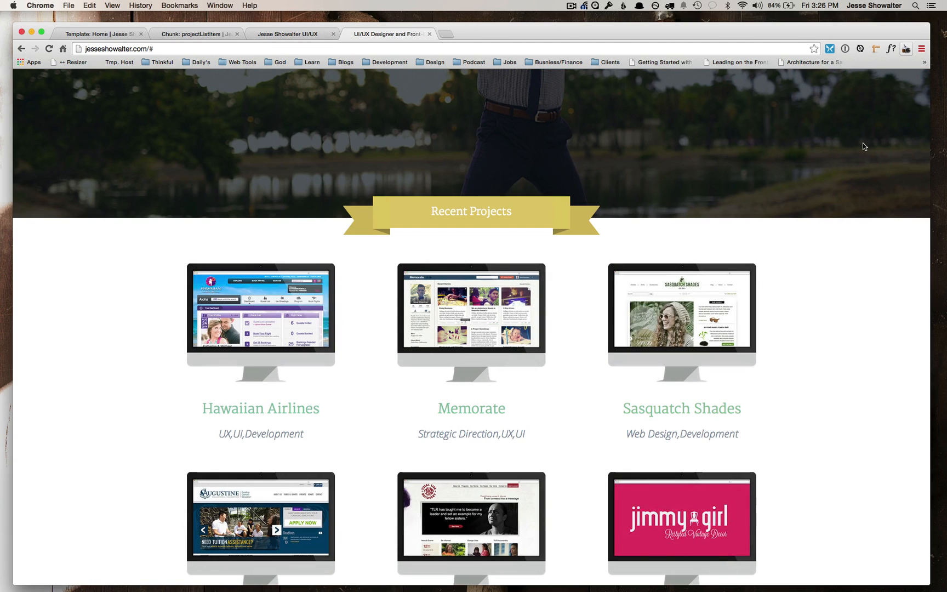
# Scroll the live homepage's project list, then return to the Home template in the manager.
pyautogui.scroll(-3)
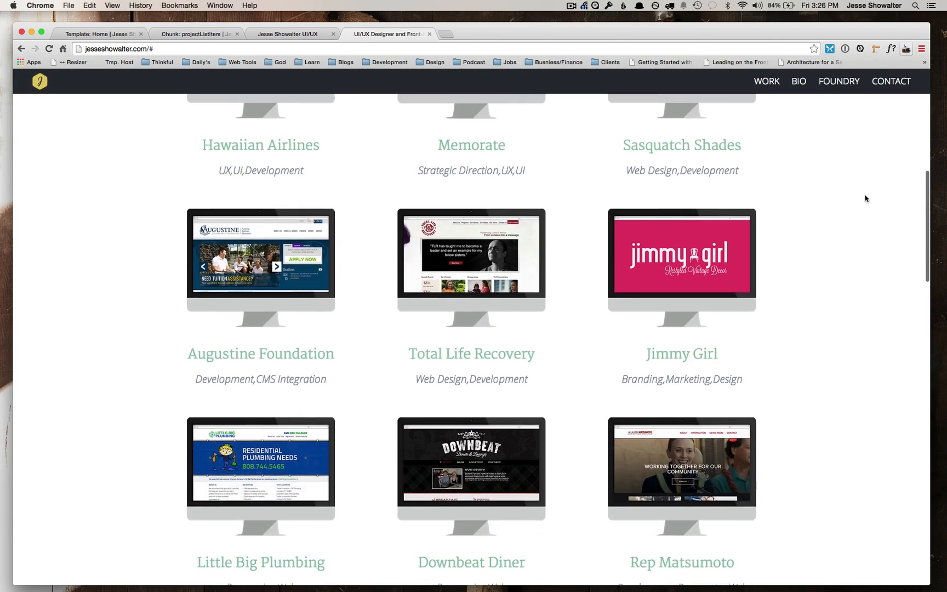
pyautogui.scroll(-3)
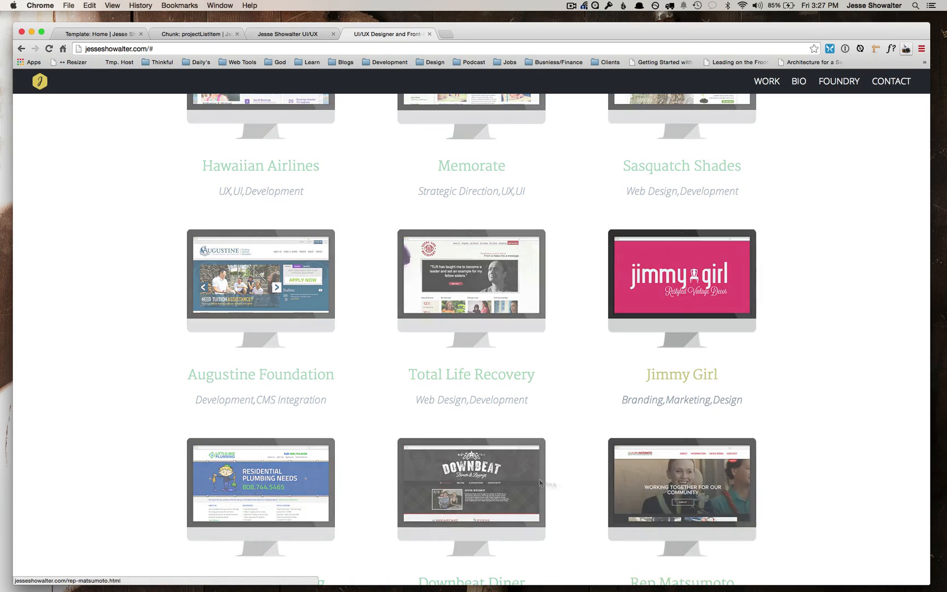
pyautogui.scroll(-3)
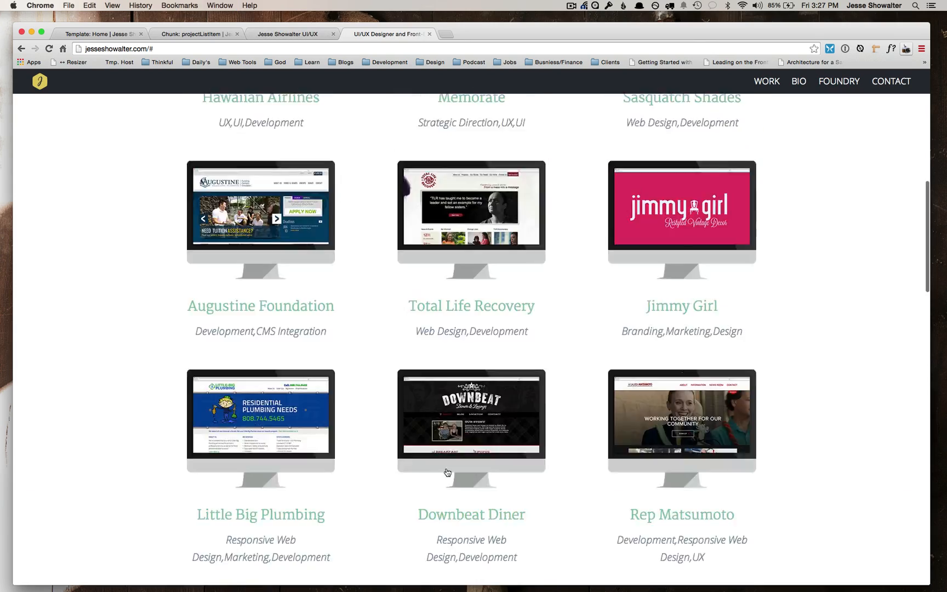
pyautogui.scroll(3)
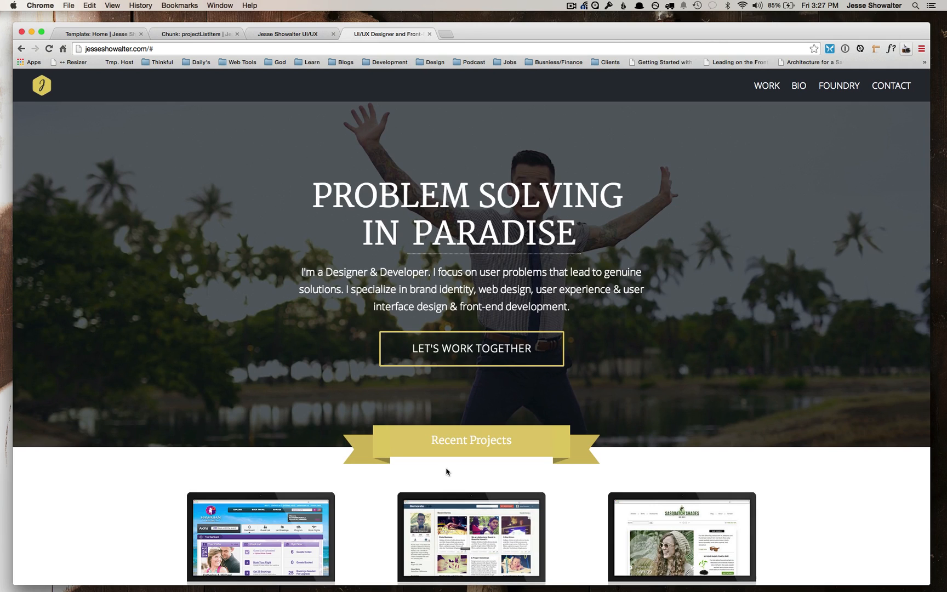
pyautogui.click(100, 33)
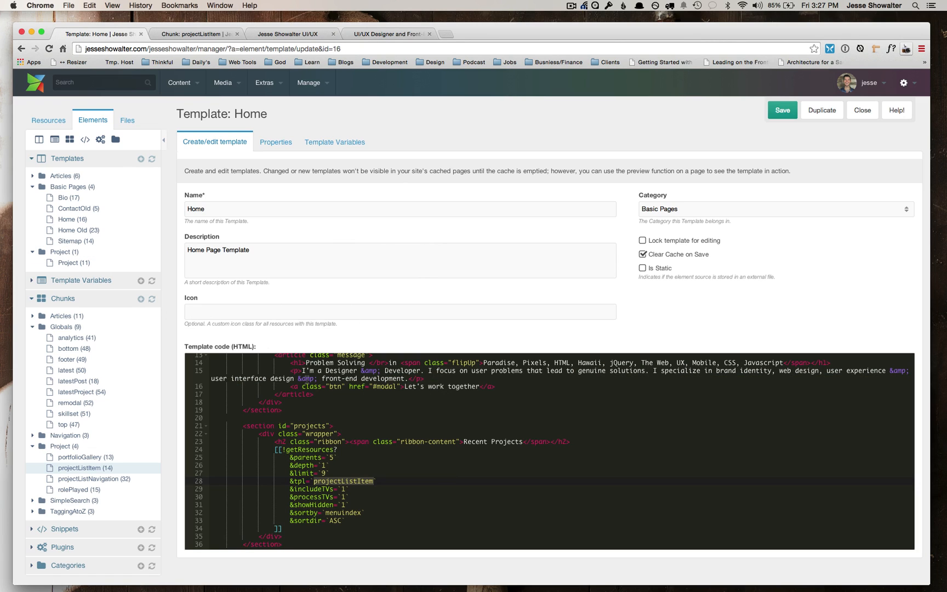
pyautogui.scroll(3)
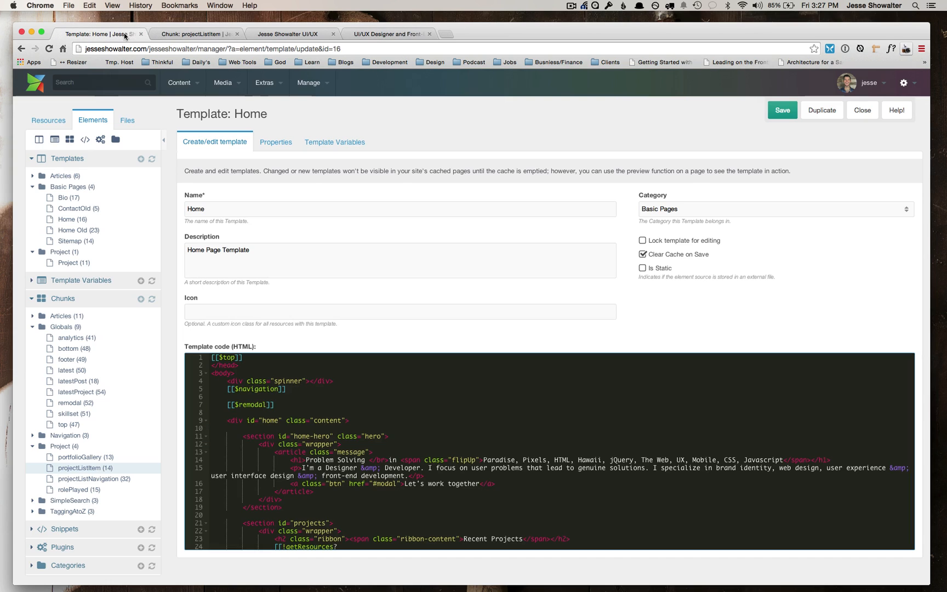
pyautogui.scroll(-3)
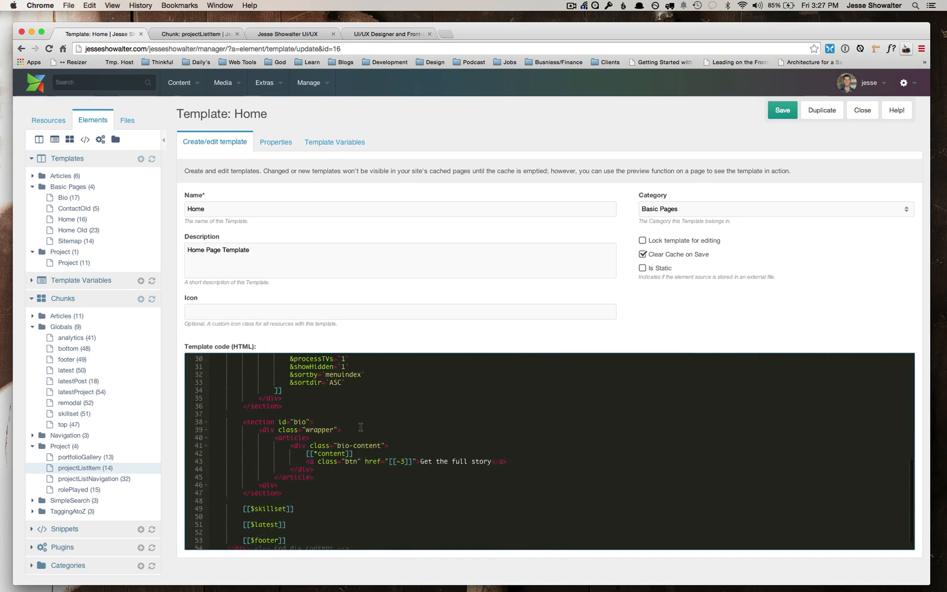
pyautogui.scroll(3)
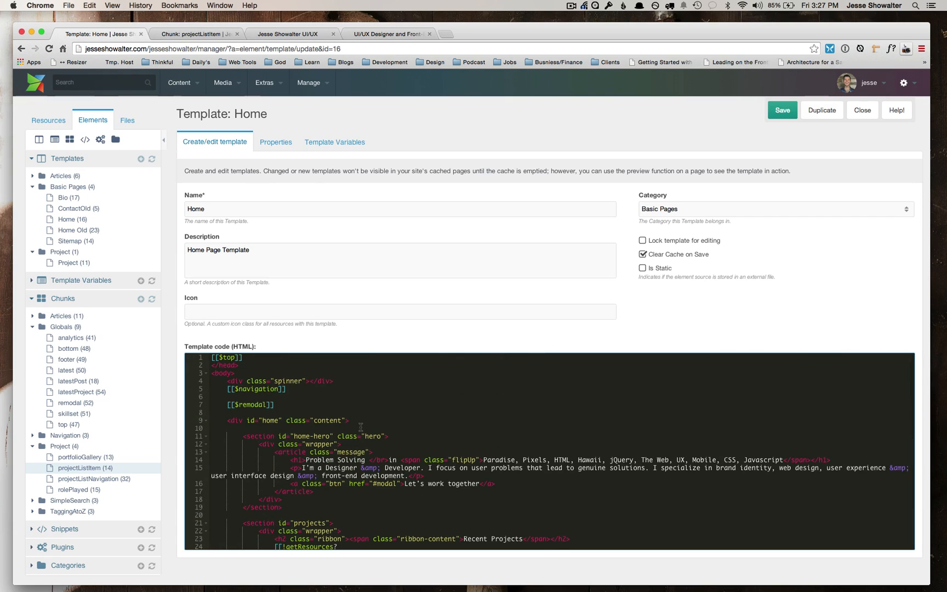
pyautogui.moveTo(78, 231)
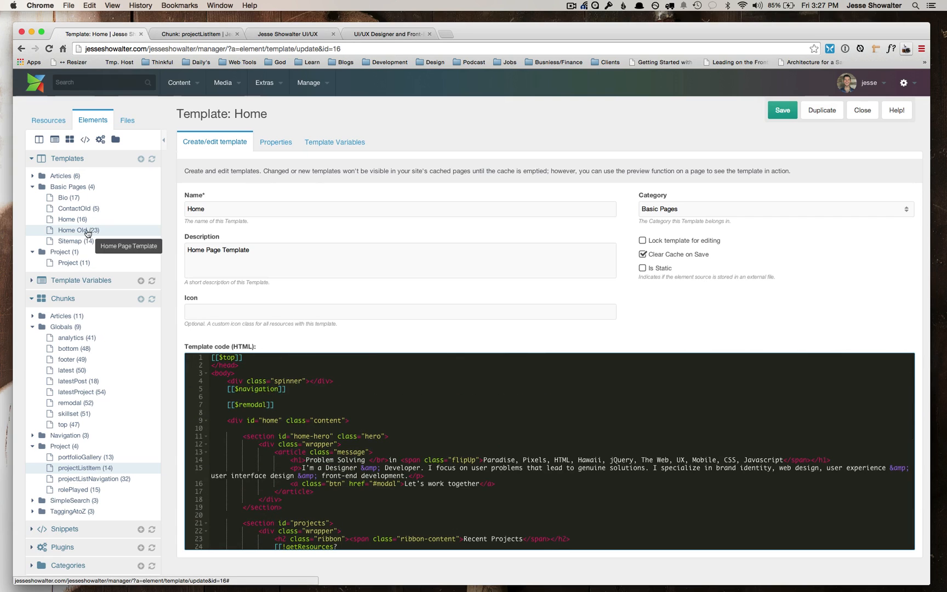
pyautogui.moveTo(93, 251)
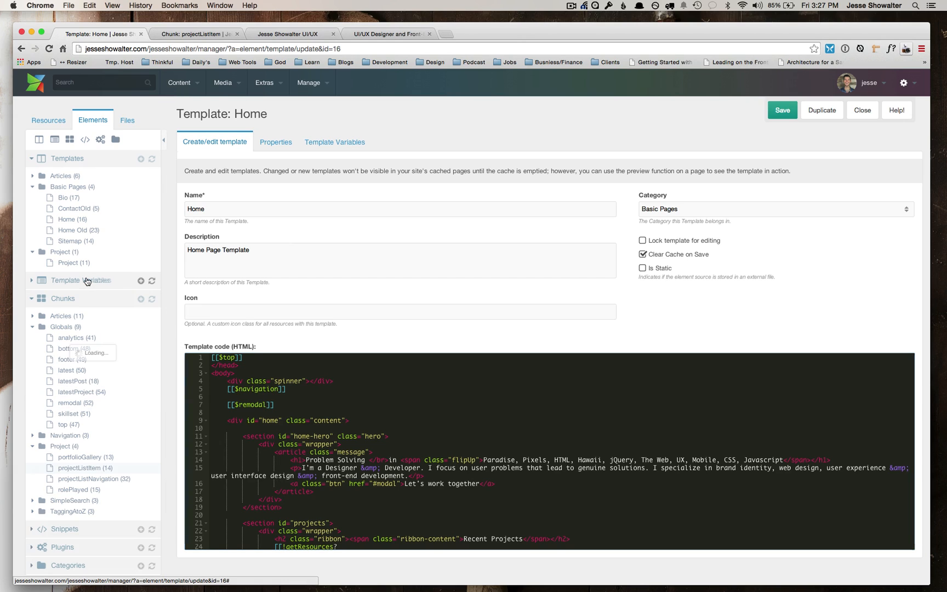
# Expand Template Variables and its Articles and Extra Content Areas groups to show their variables.
pyautogui.click(81, 280)
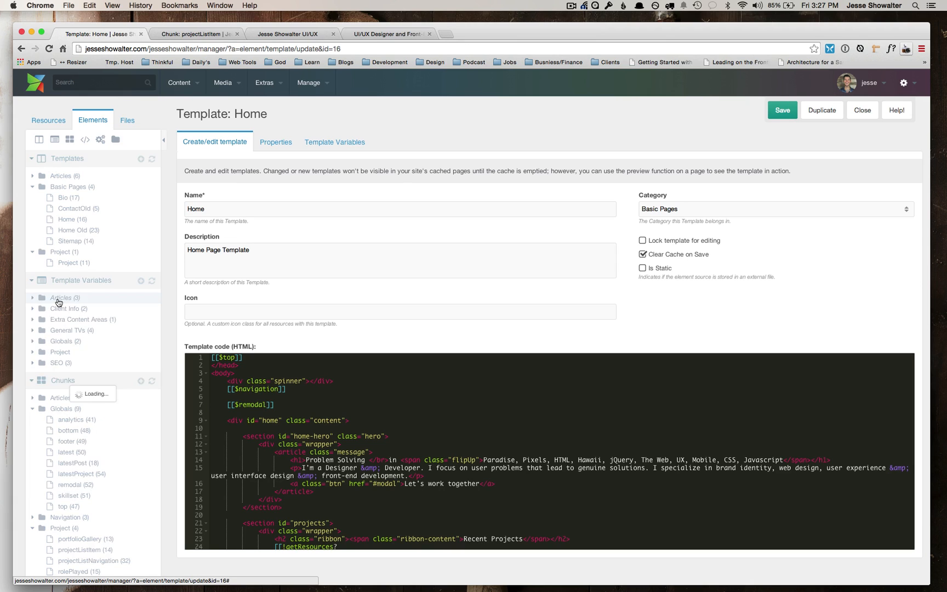
pyautogui.click(61, 297)
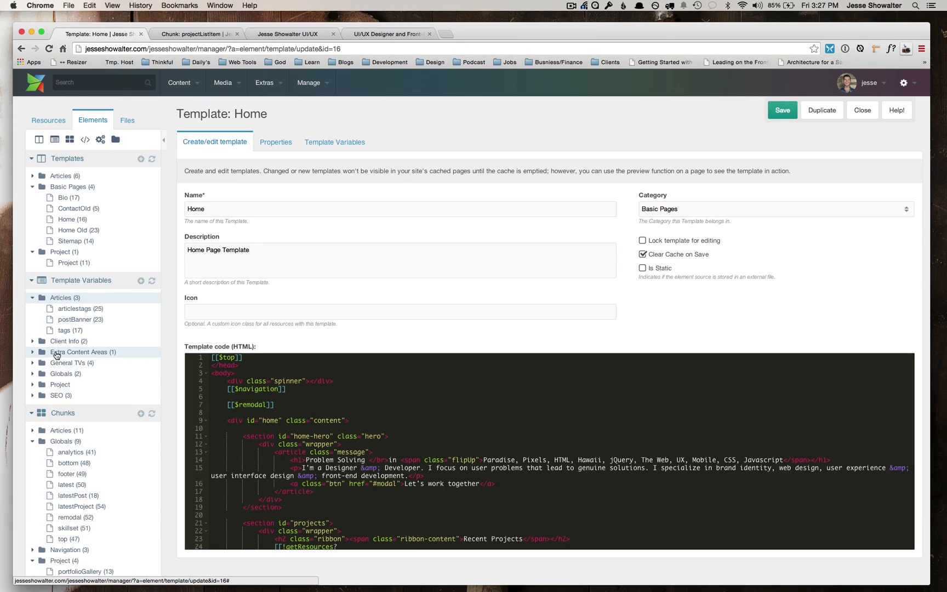
pyautogui.click(67, 341)
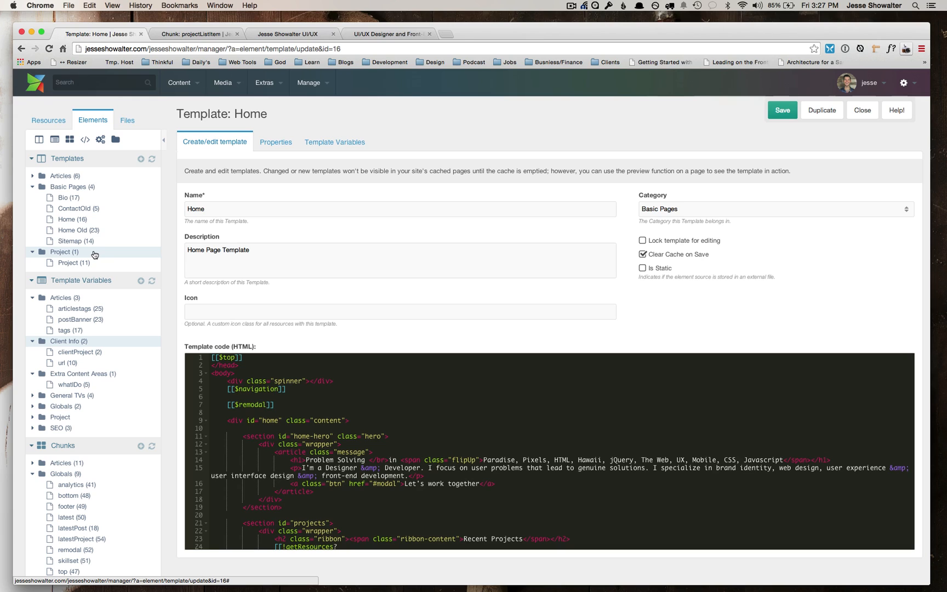
pyautogui.moveTo(72, 230)
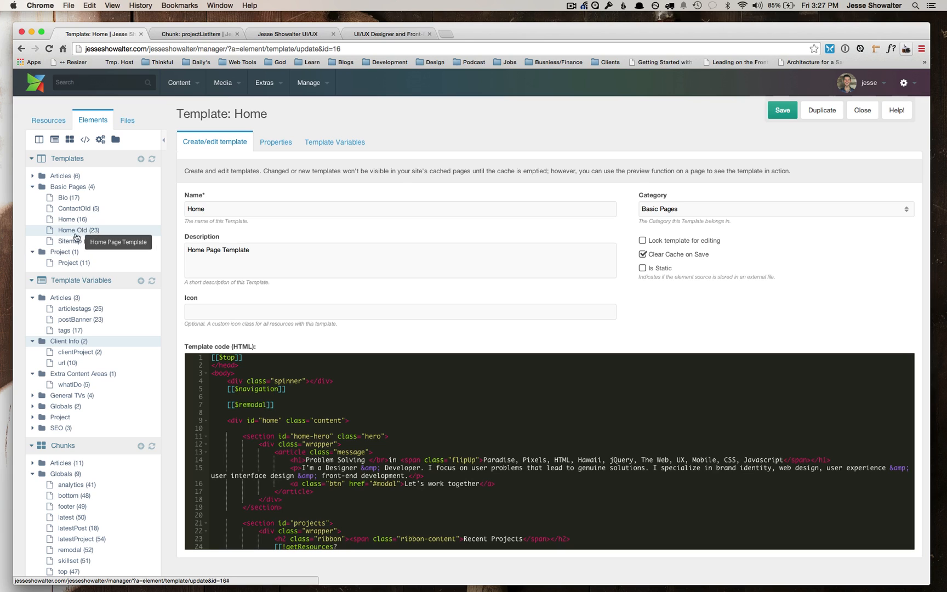
pyautogui.moveTo(68, 262)
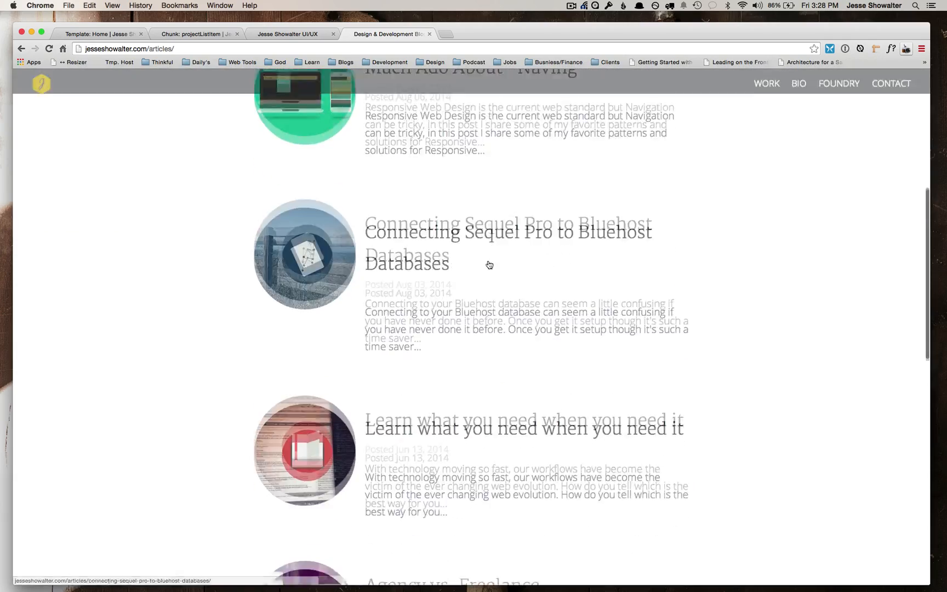
# Scroll the live articles page to the top and return to the Home template tab.
pyautogui.scroll(3)
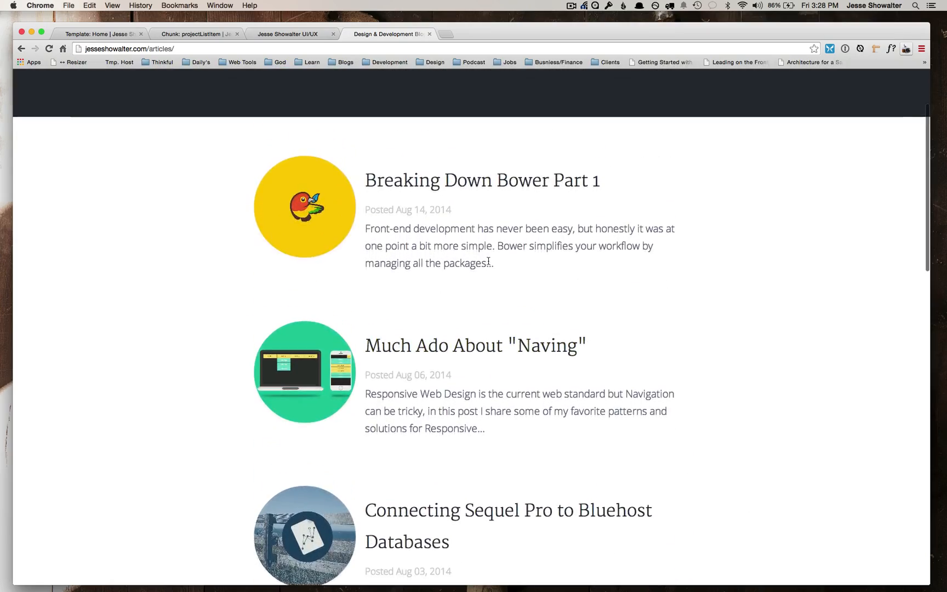
pyautogui.click(102, 33)
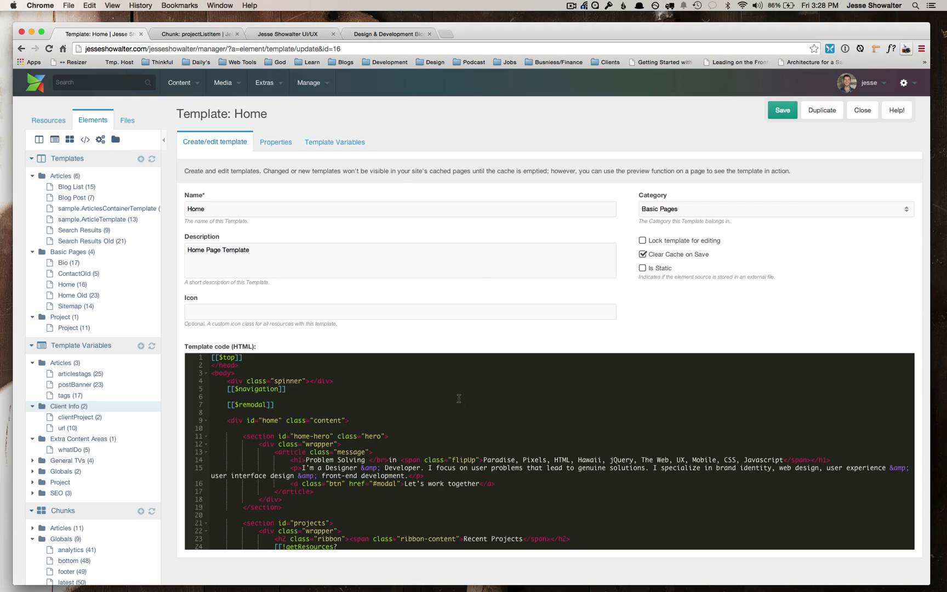
# Scroll the Home template code down to its footer and back up.
pyautogui.scroll(-3)
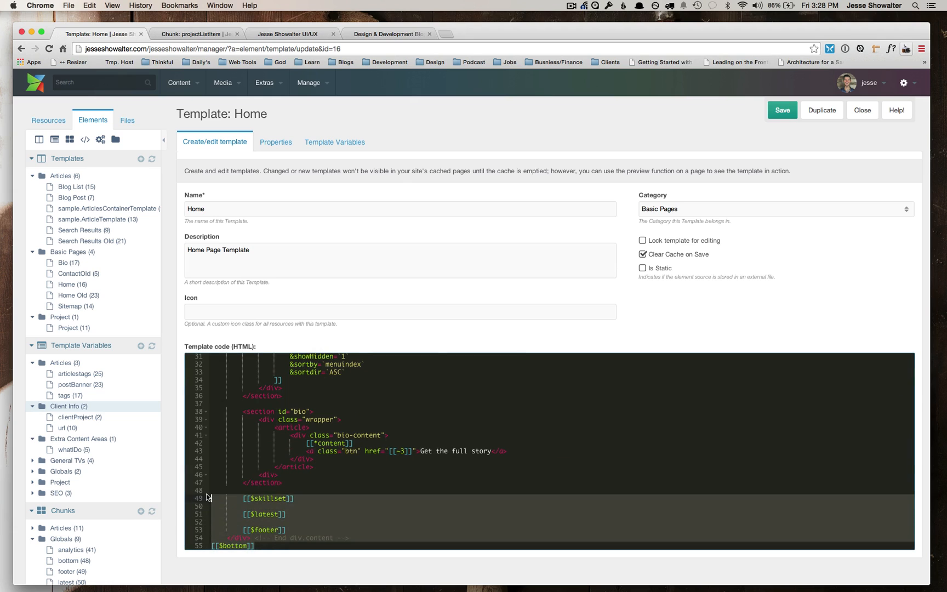
pyautogui.scroll(3)
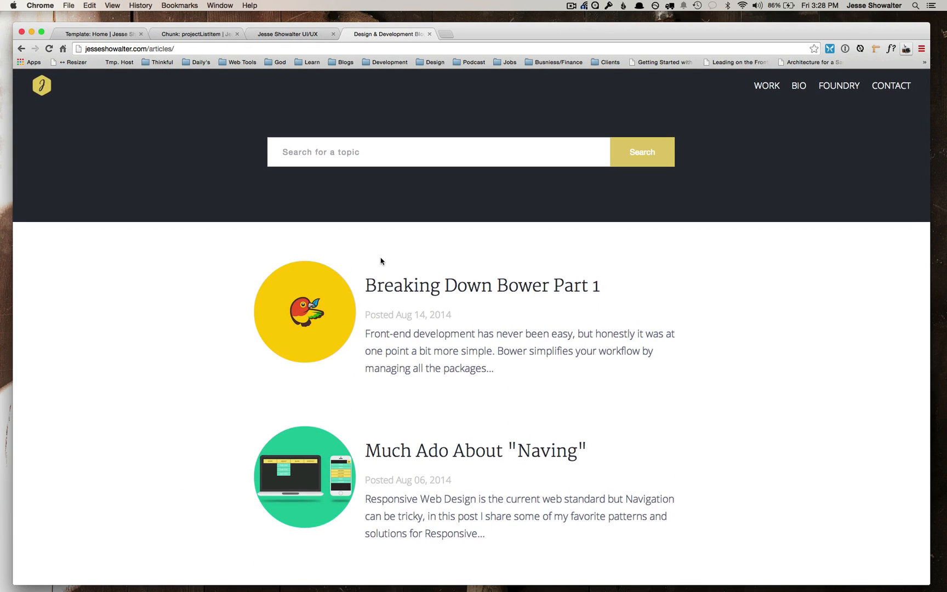
pyautogui.moveTo(438, 364)
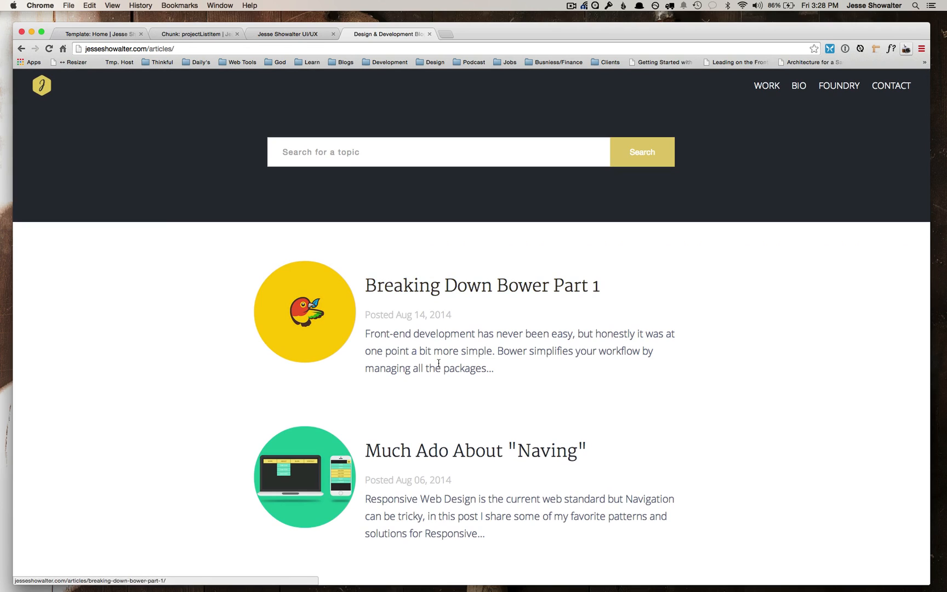
pyautogui.moveTo(500, 373)
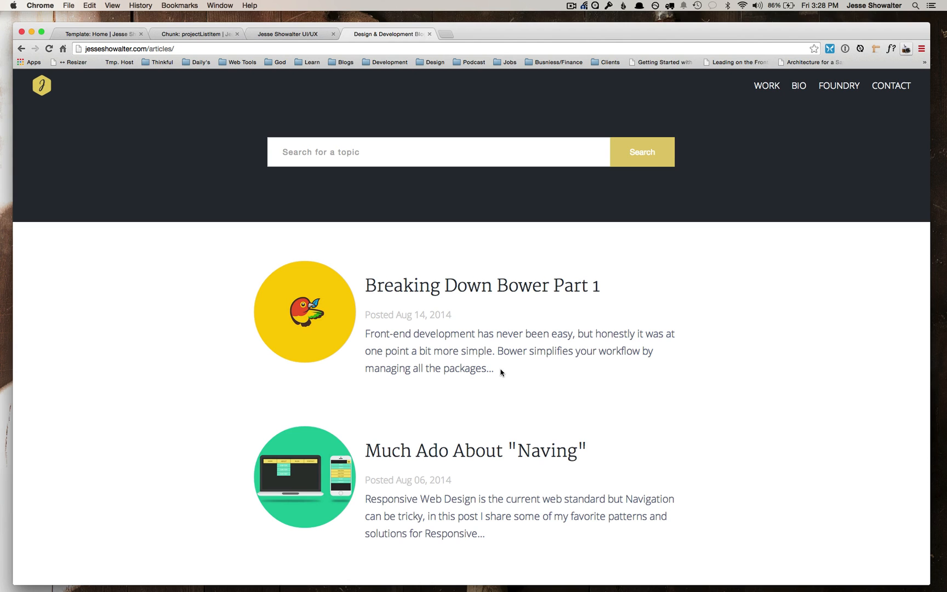
# Scroll the articles listing, then load the live homepage via the site logo.
pyautogui.scroll(-3)
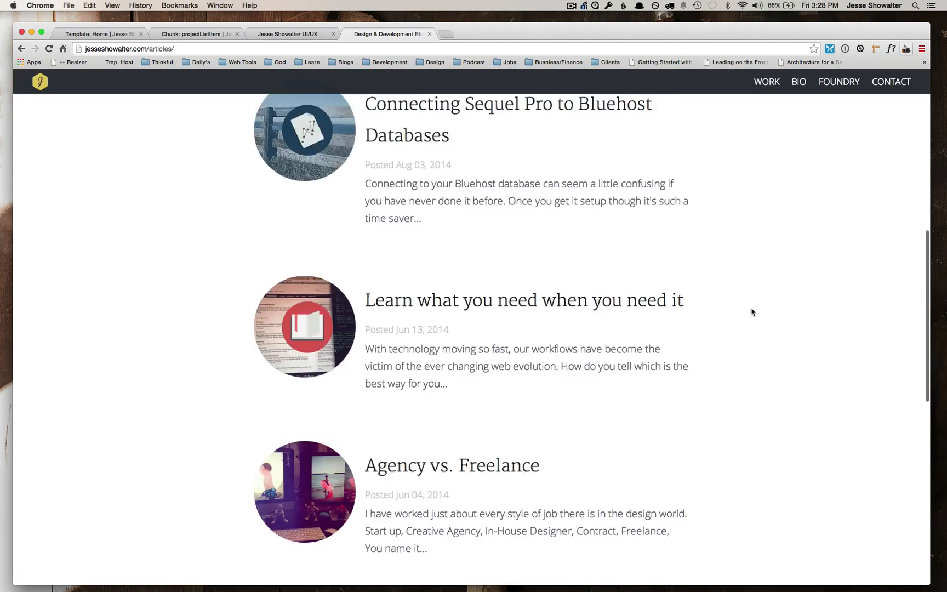
pyautogui.scroll(-3)
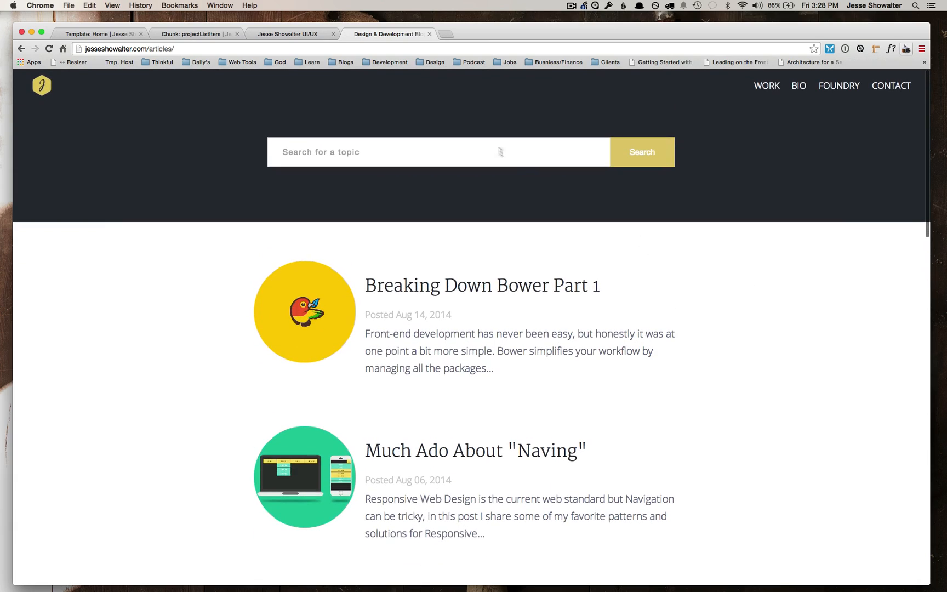
pyautogui.moveTo(646, 256)
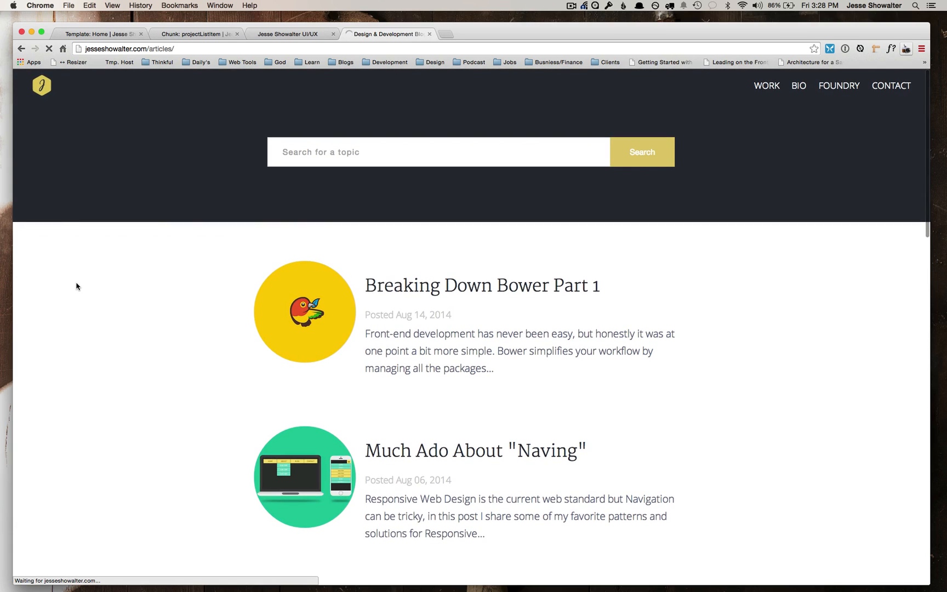
pyautogui.click(40, 86)
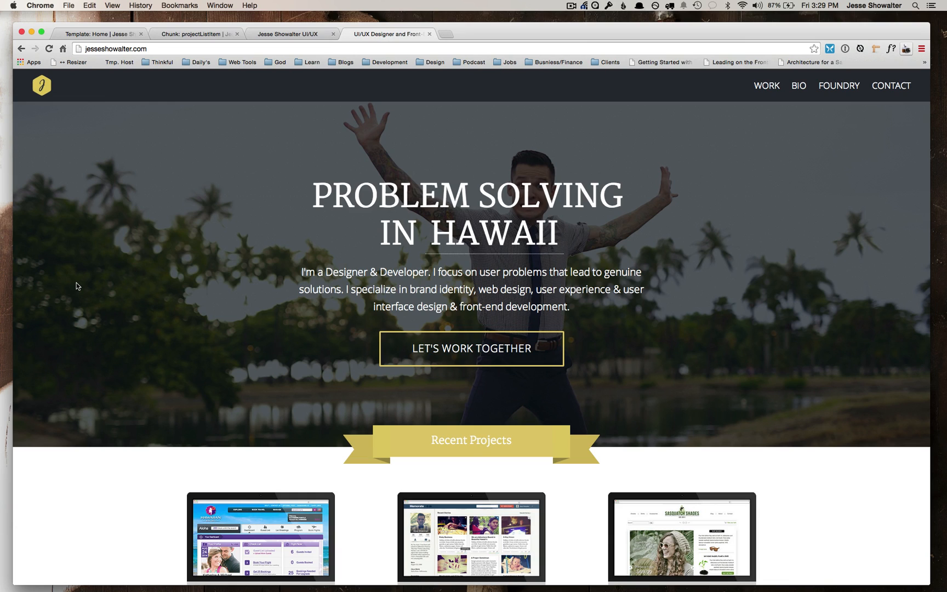
# Scroll through the Recent Projects grid and back up to the hero.
pyautogui.scroll(-3)
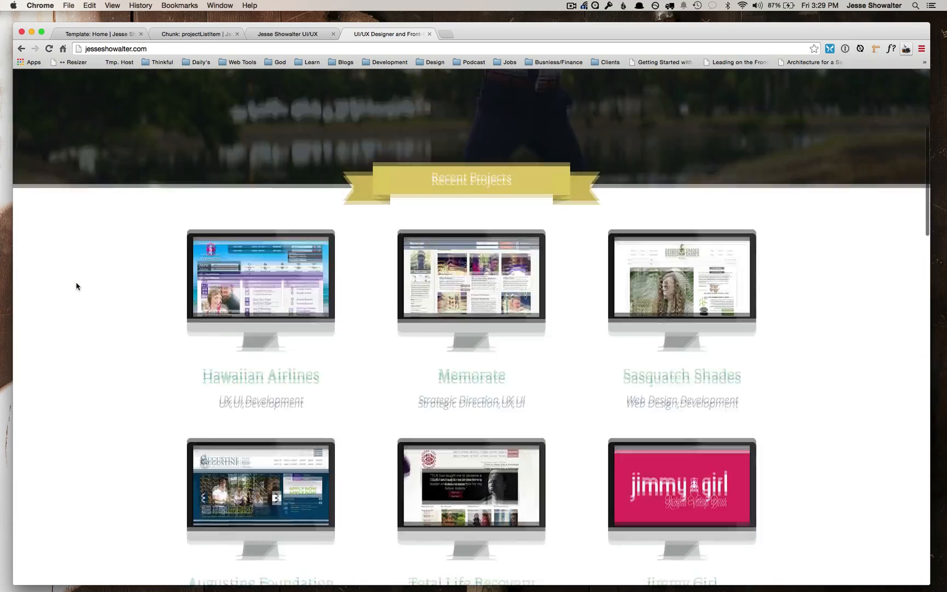
pyautogui.scroll(-3)
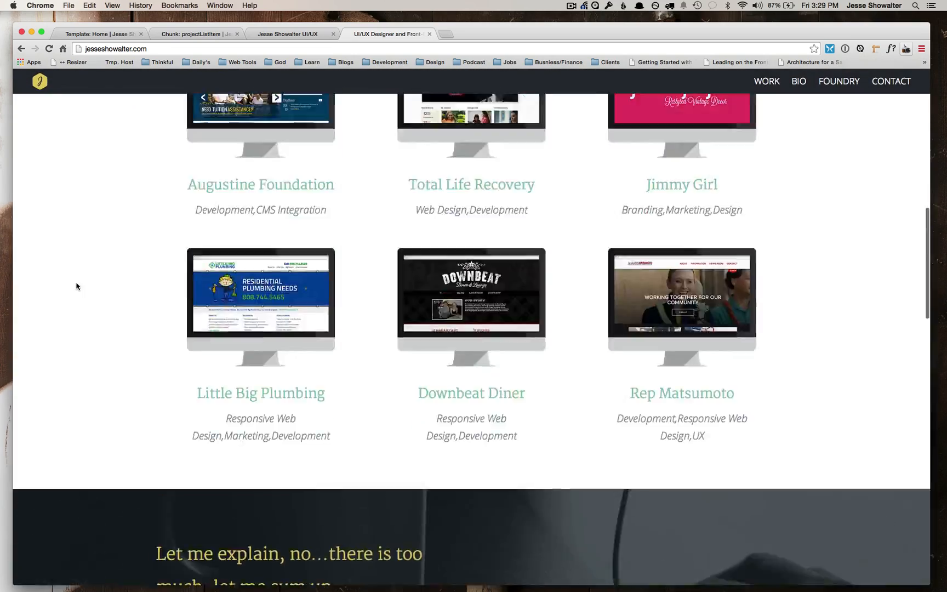
pyautogui.scroll(3)
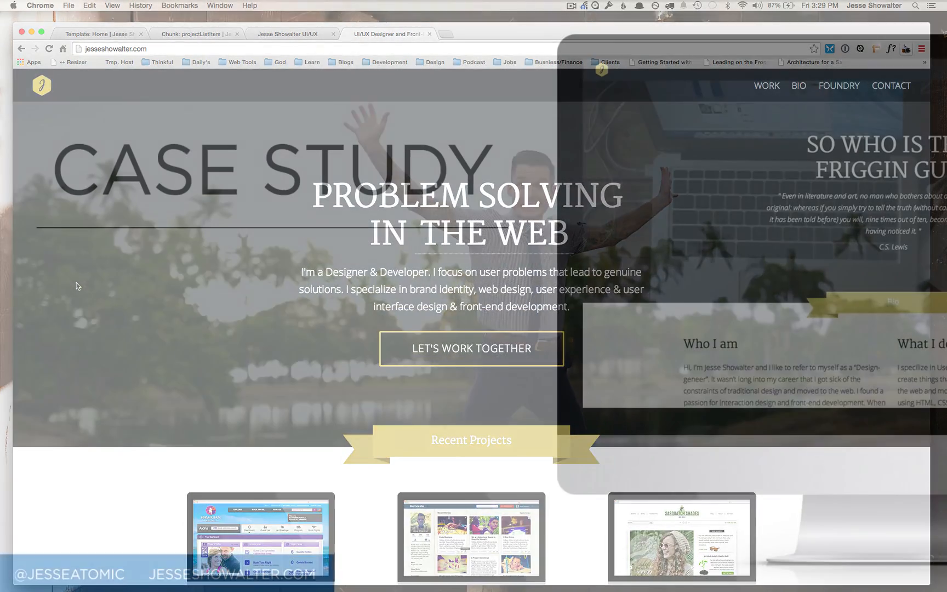